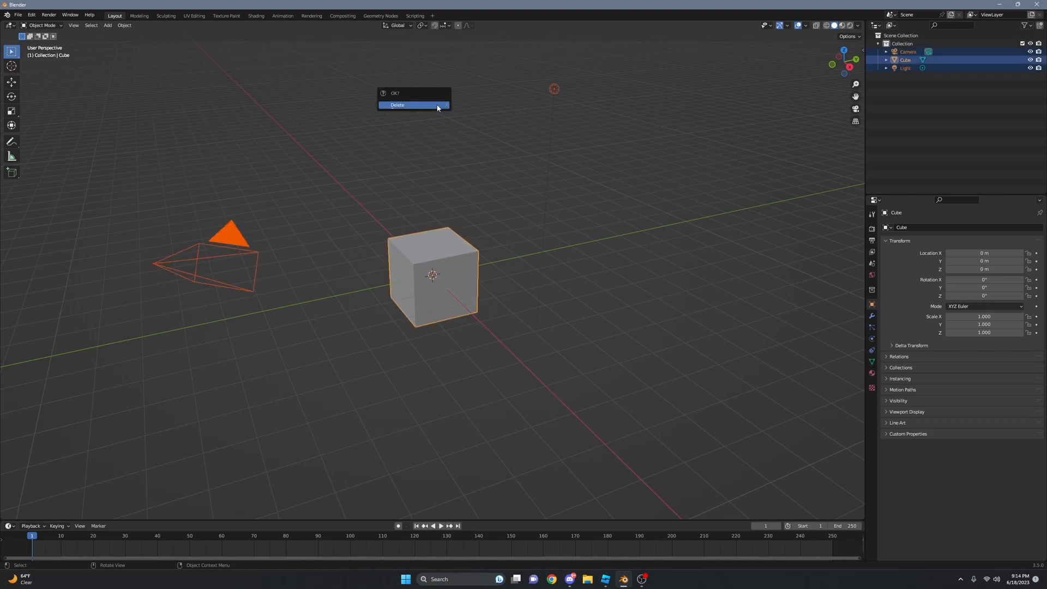
Step: Confirm deletion of the default cube, camera and light, then bring up the mesh add choices
click(398, 104)
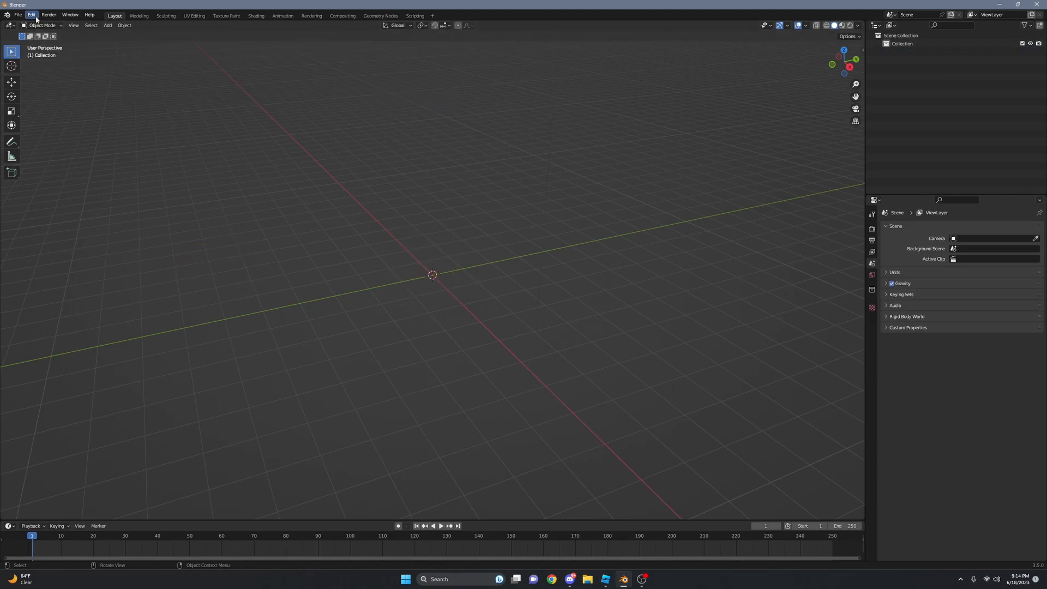
click(31, 15)
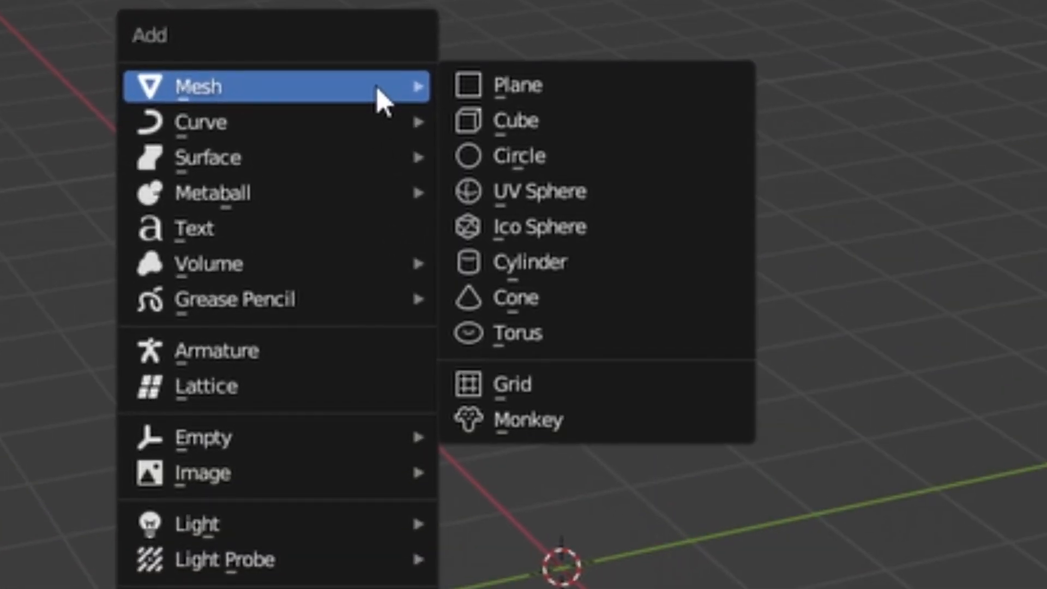
mouse_move(200, 122)
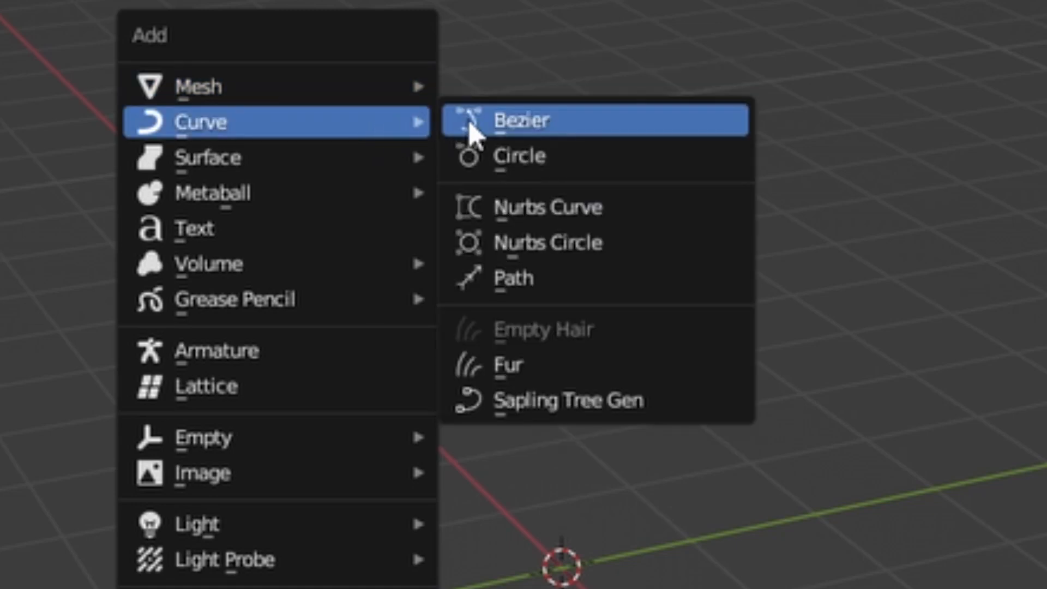
Step: Add a Sapling Tree Gen tree at the scene origin
click(571, 401)
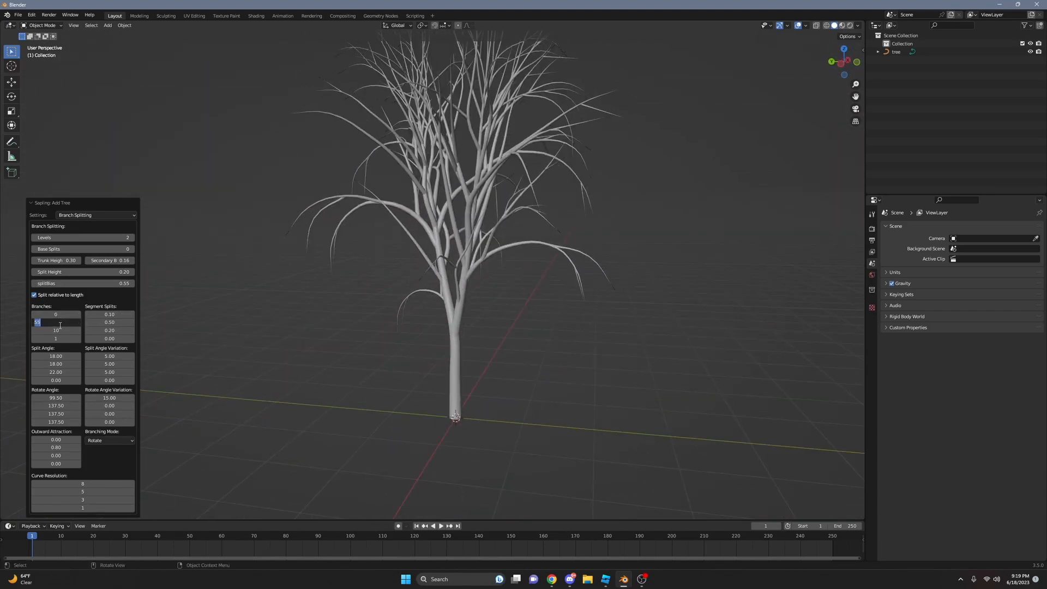
Step: Lower the branch counts to 8 and 9, then convert the tree to a mesh
text(8)
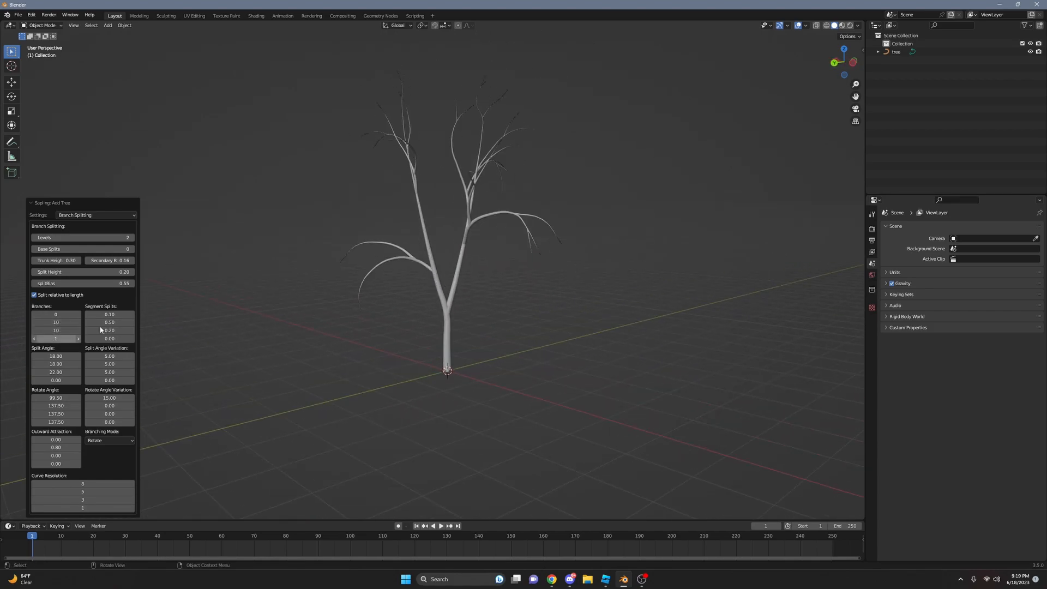
double_click(55, 322)
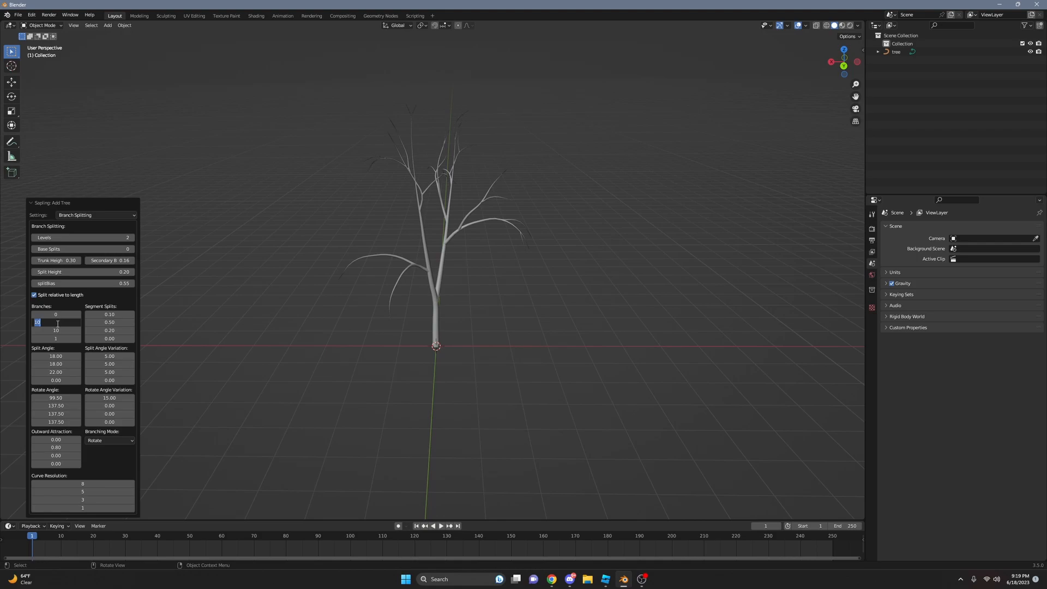
text(9)
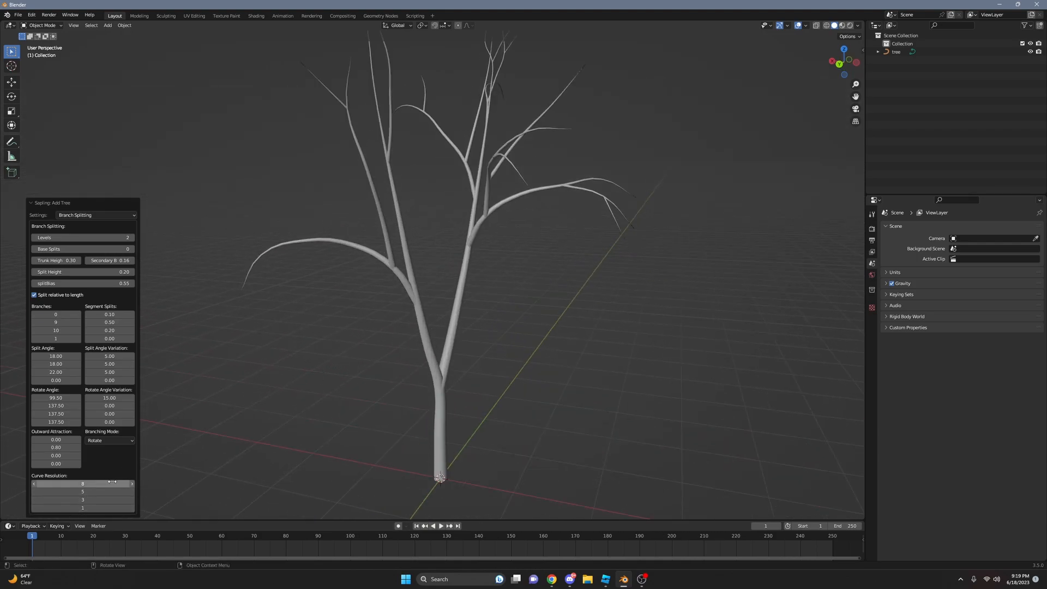
click(83, 483)
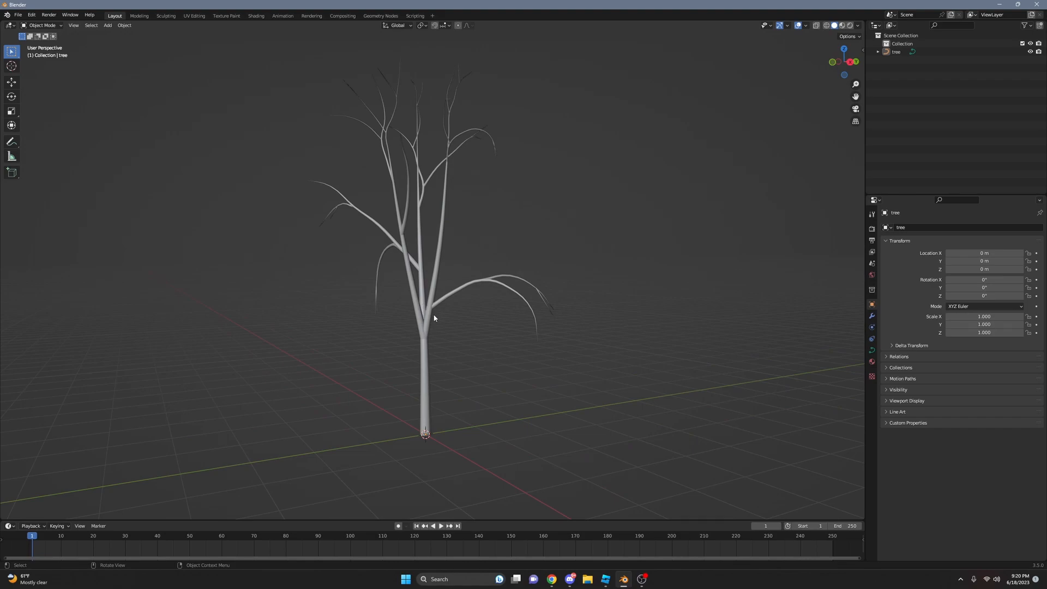
right_click(434, 317)
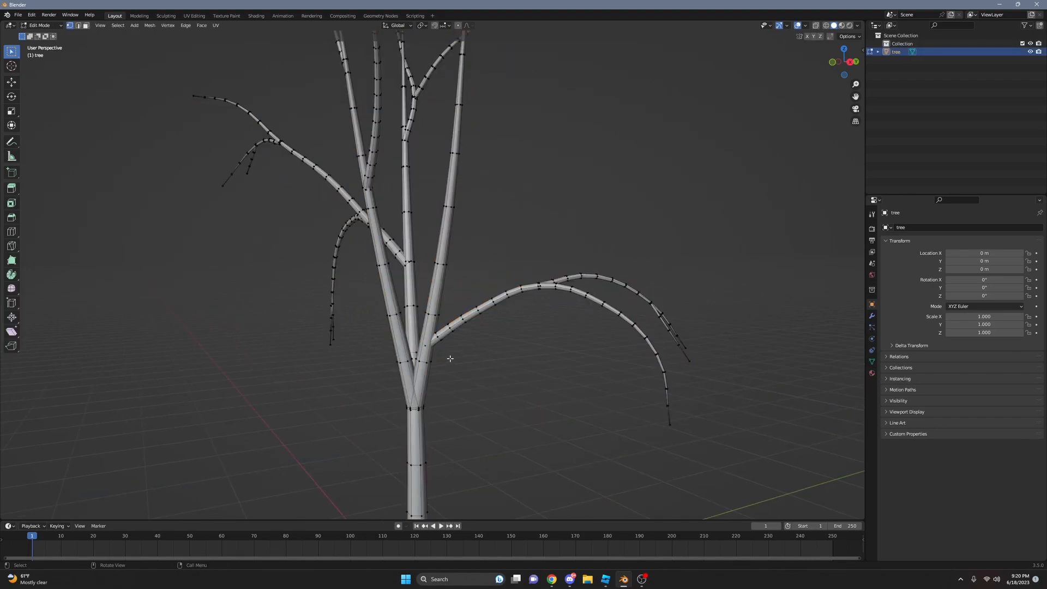
key(Tab)
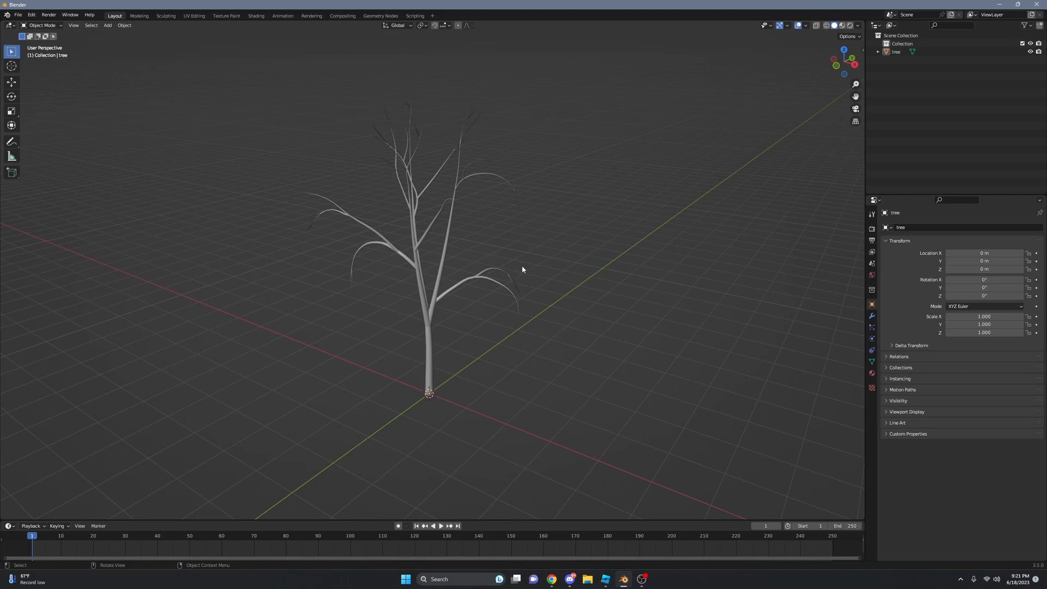
Step: Add a UV sphere, raise it to the treetop and place duplicates among the branches
click(107, 25)
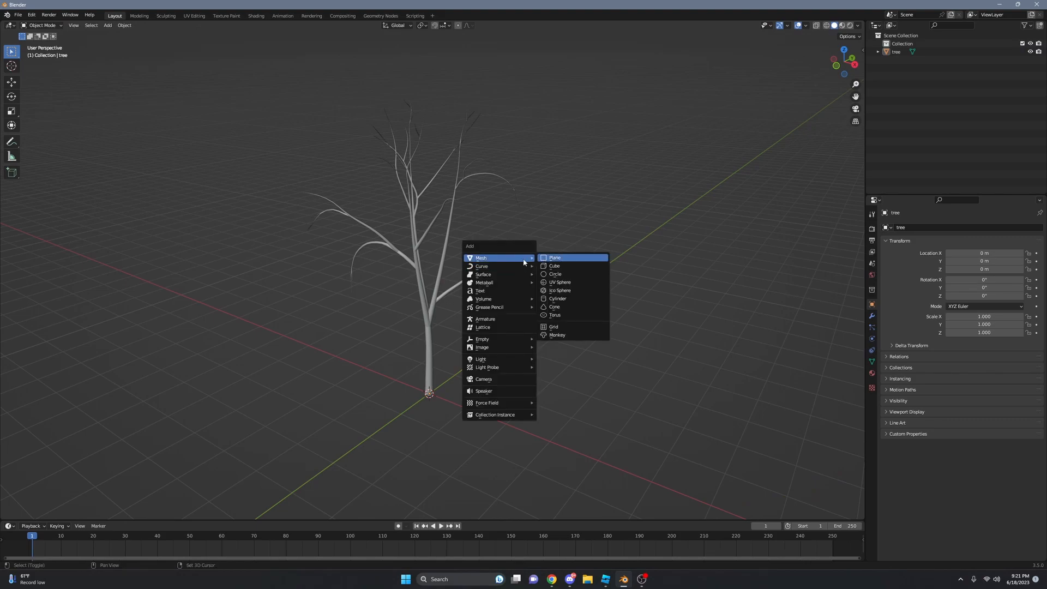
mouse_move(573, 274)
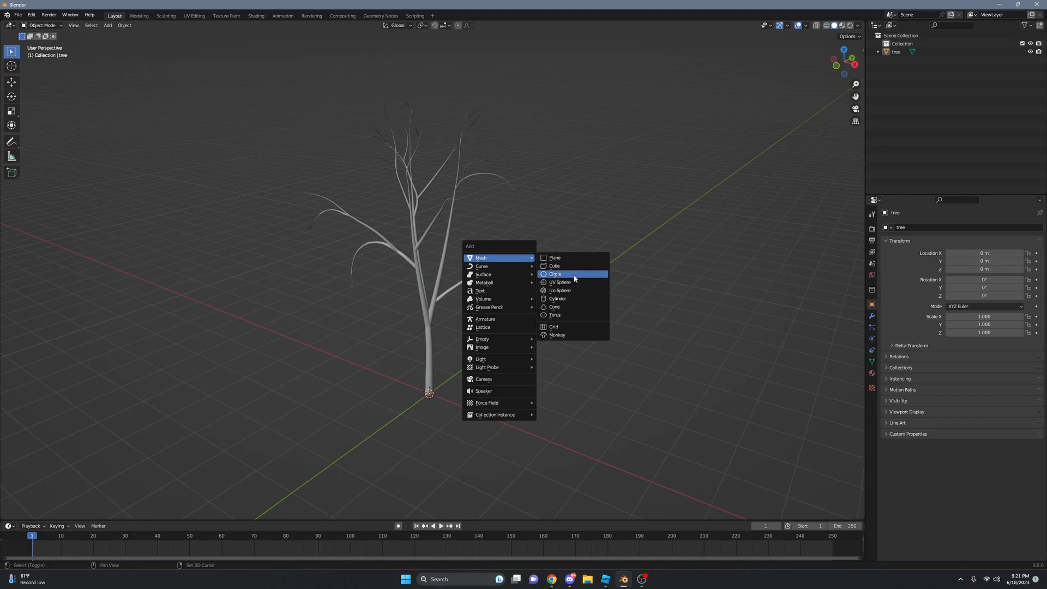
click(559, 282)
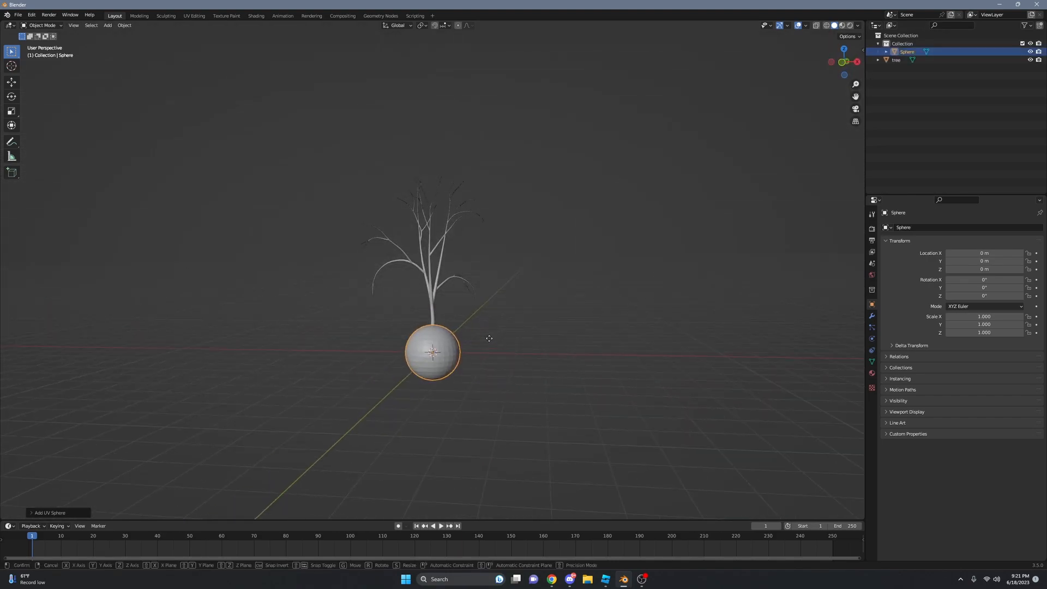
drag(432, 351, 427, 217)
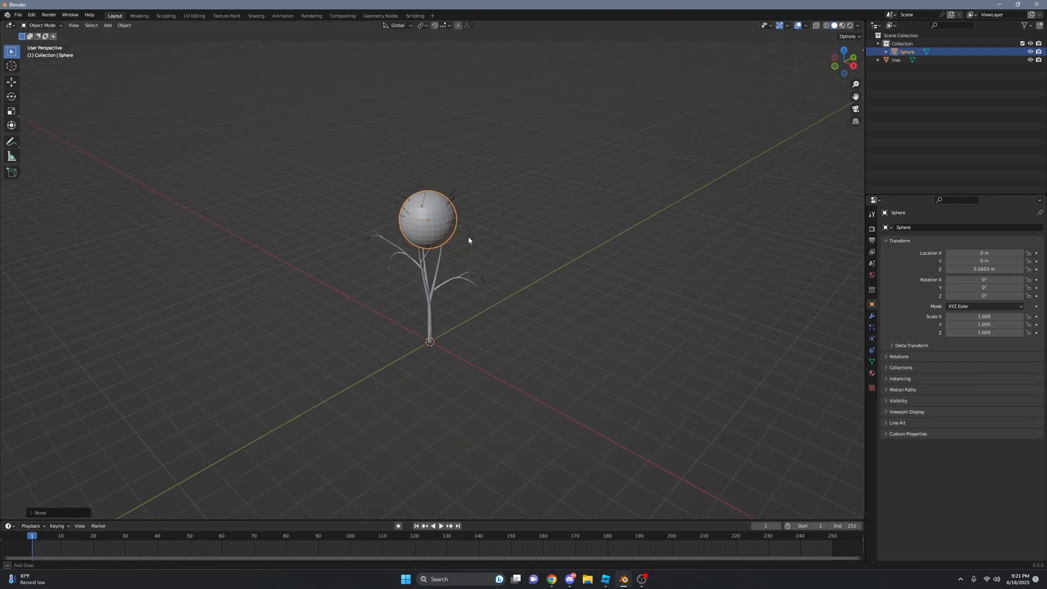
drag(428, 217, 467, 217)
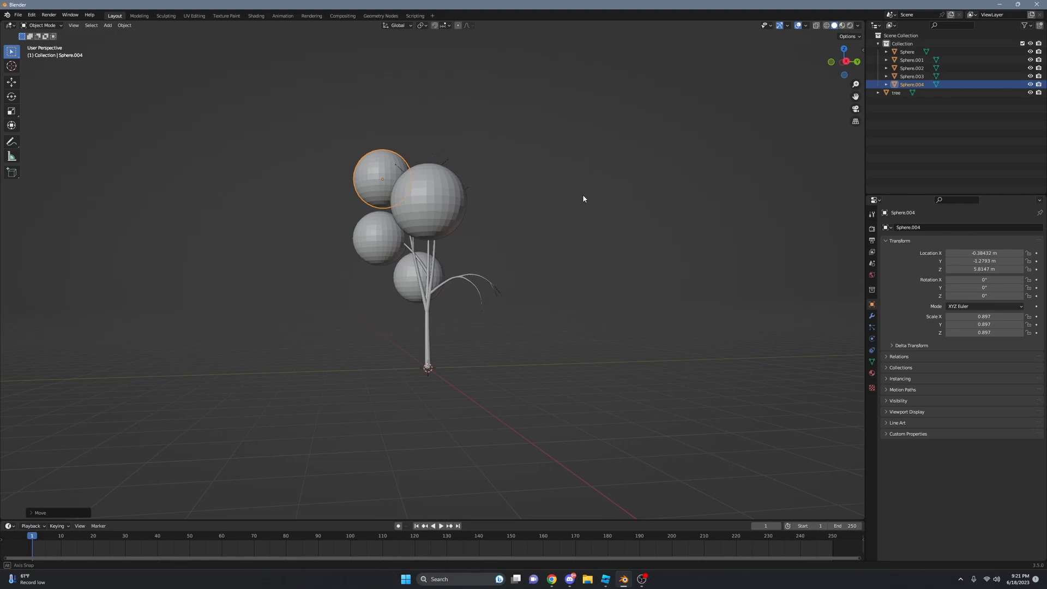
key(s)
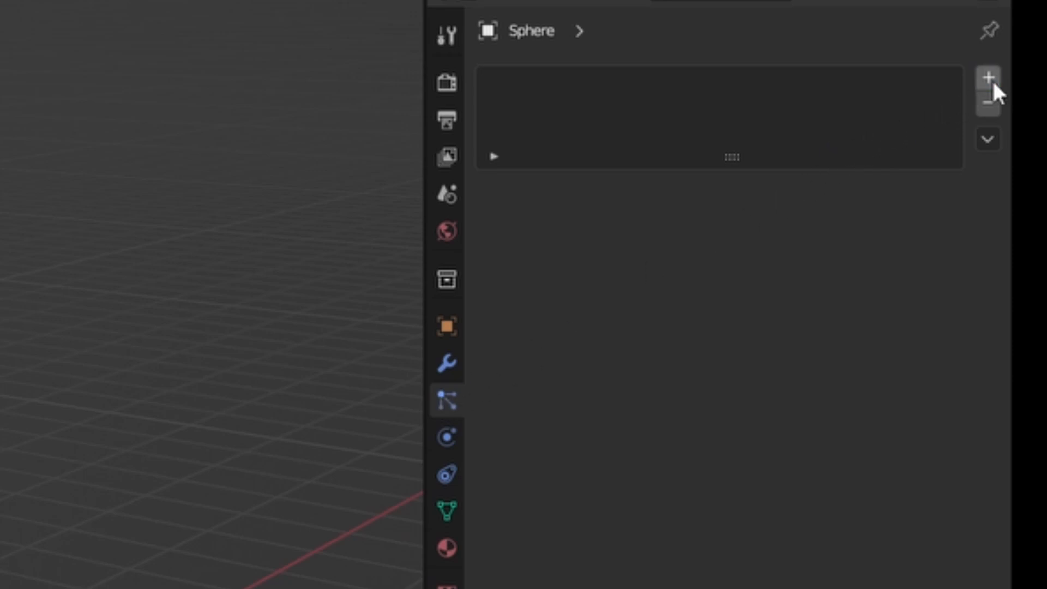
Step: Add a Hair particle system: 140 hairs, 0.39 m length, 2 segments, Advanced on
click(986, 77)
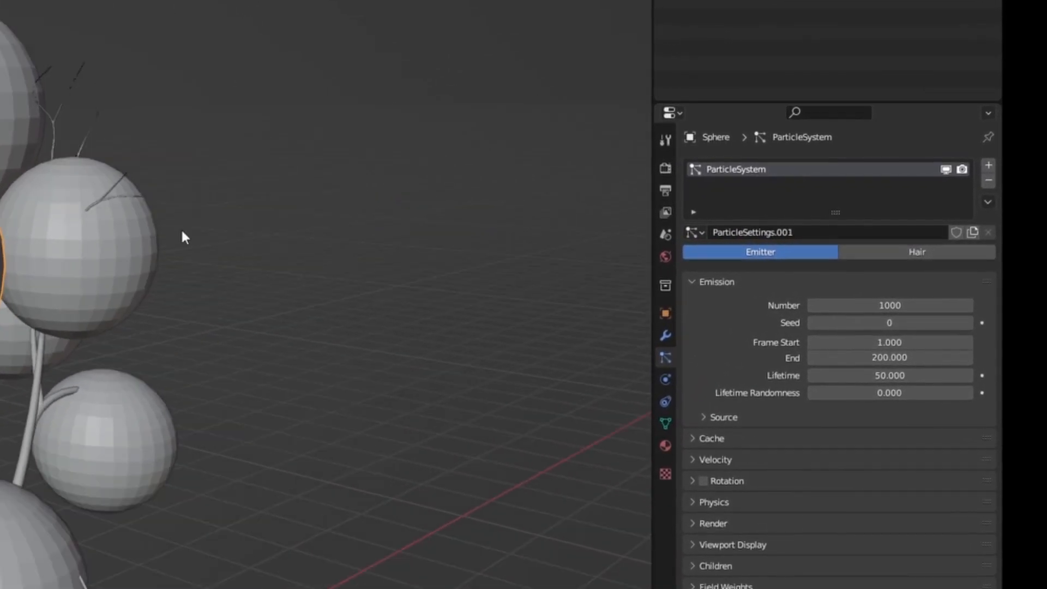
click(916, 252)
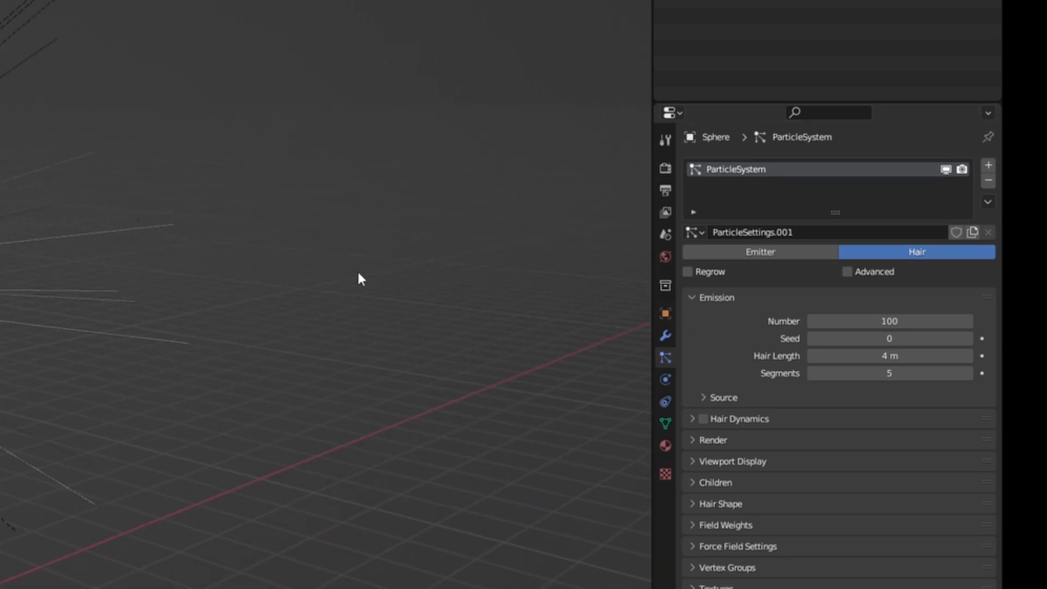
click(888, 320)
text(140)
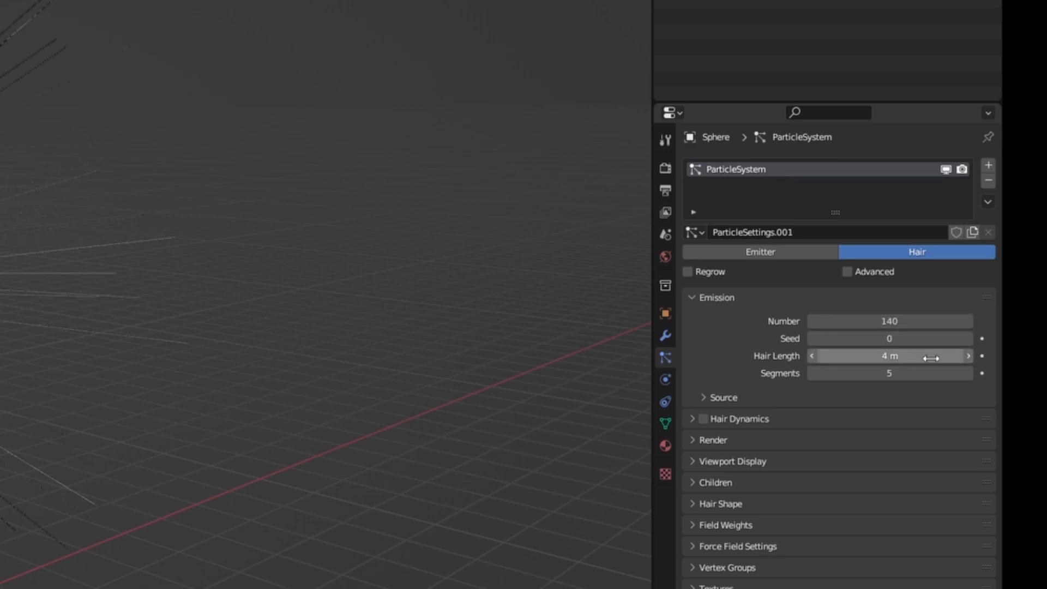
drag(935, 356, 861, 356)
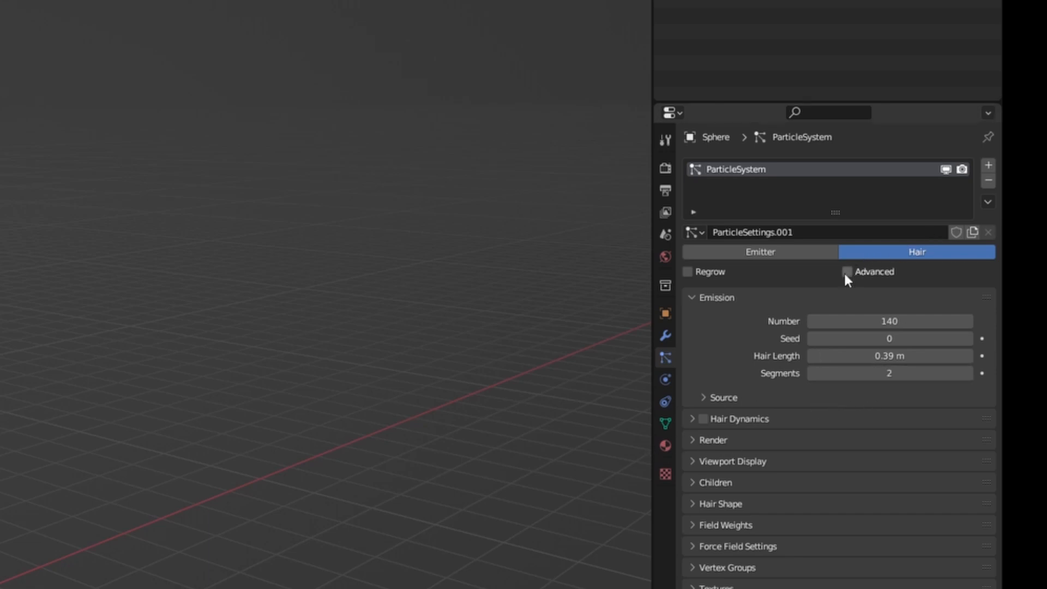
click(846, 271)
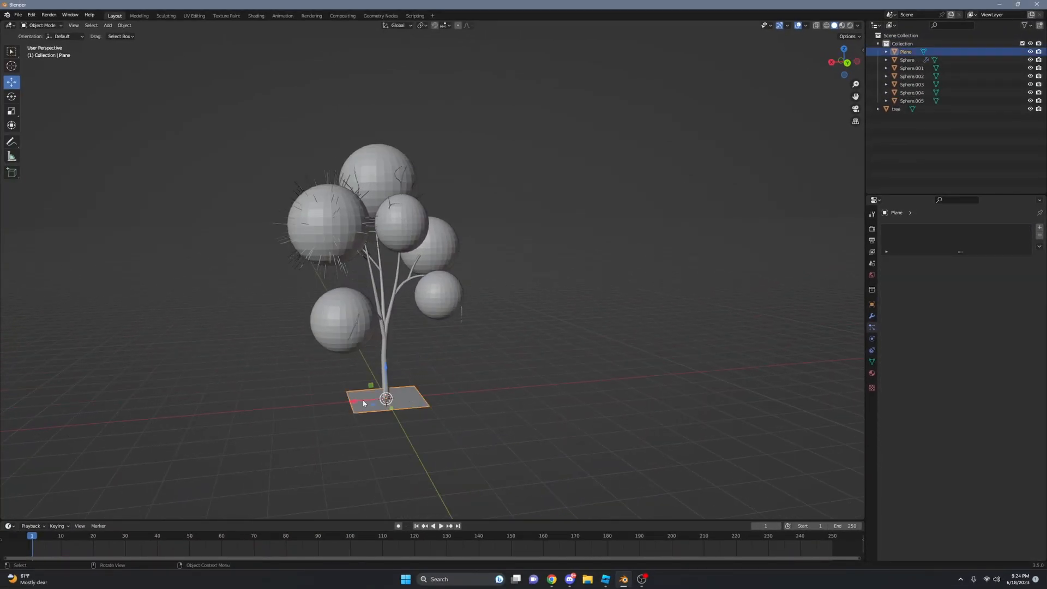
Step: Move the plane beside the tree and rotate its duplicate upright into crossed Leaves planes
drag(386, 399, 530, 342)
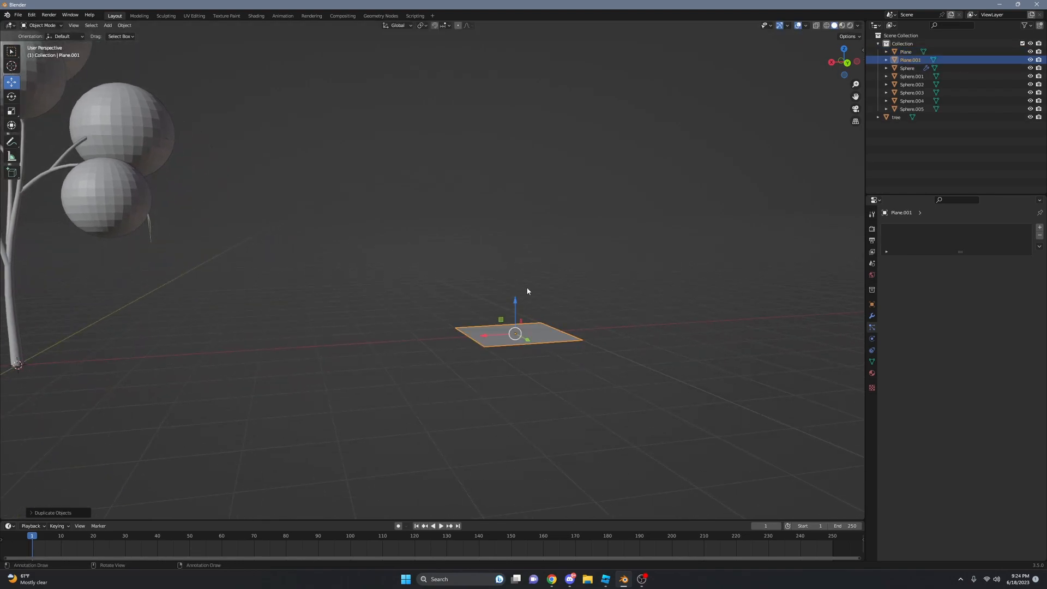
key(r)
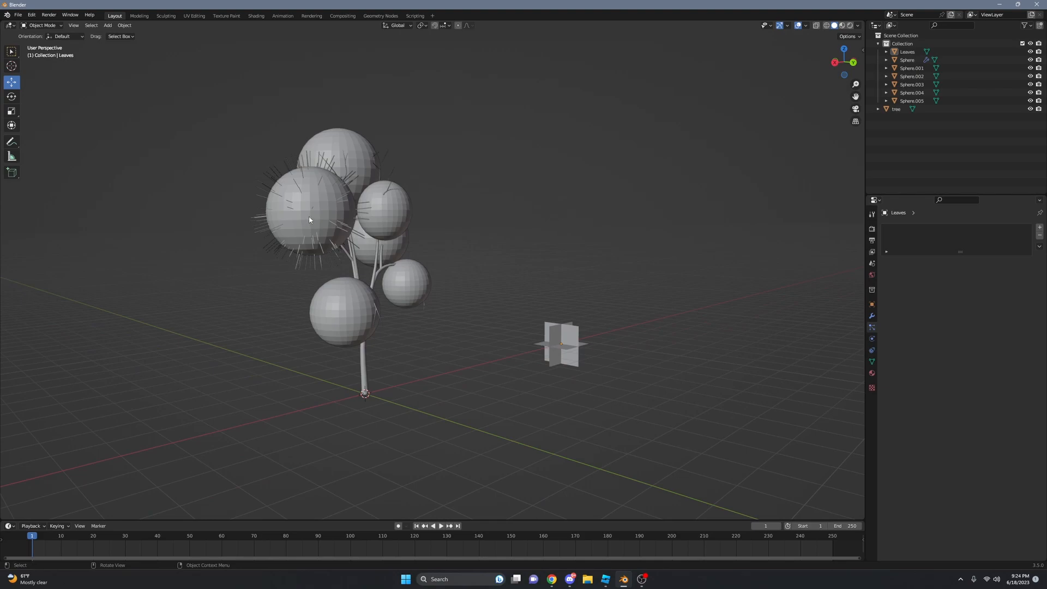
Step: Set the selected sphere's hair particles to render as the Leaves object
click(907, 60)
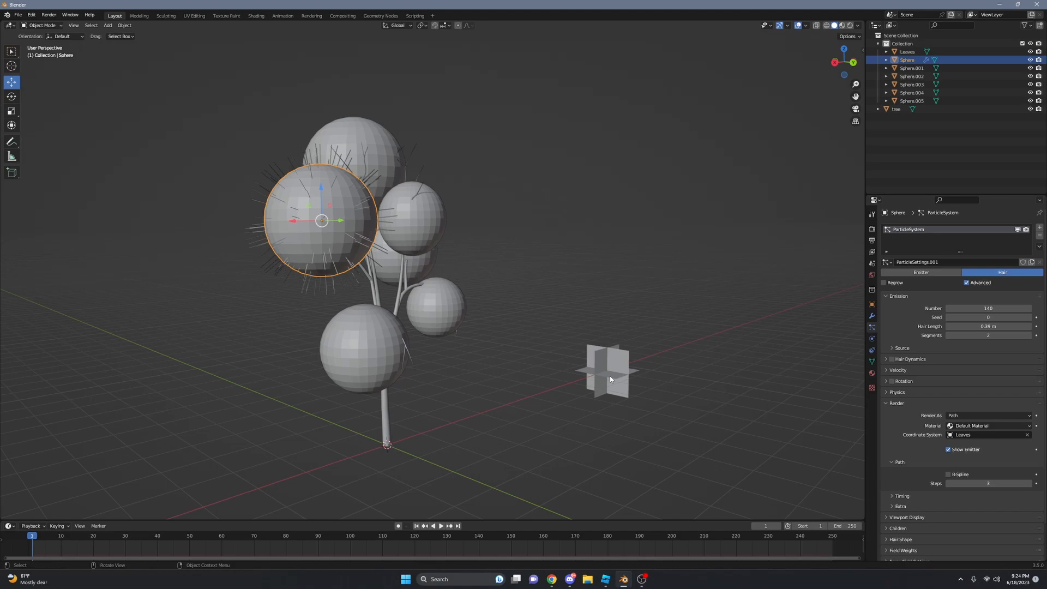
click(988, 416)
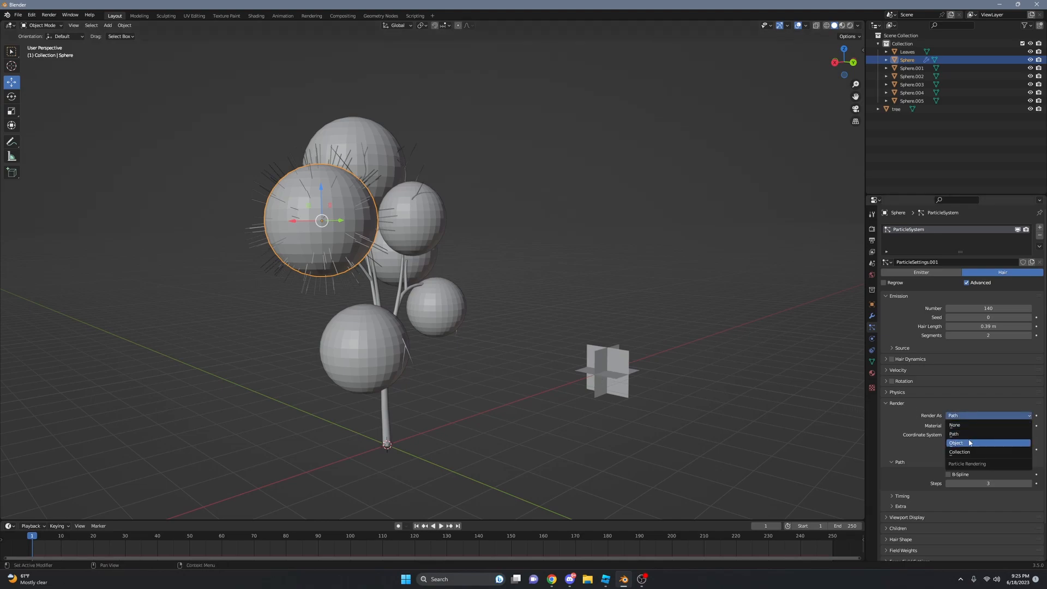
click(956, 442)
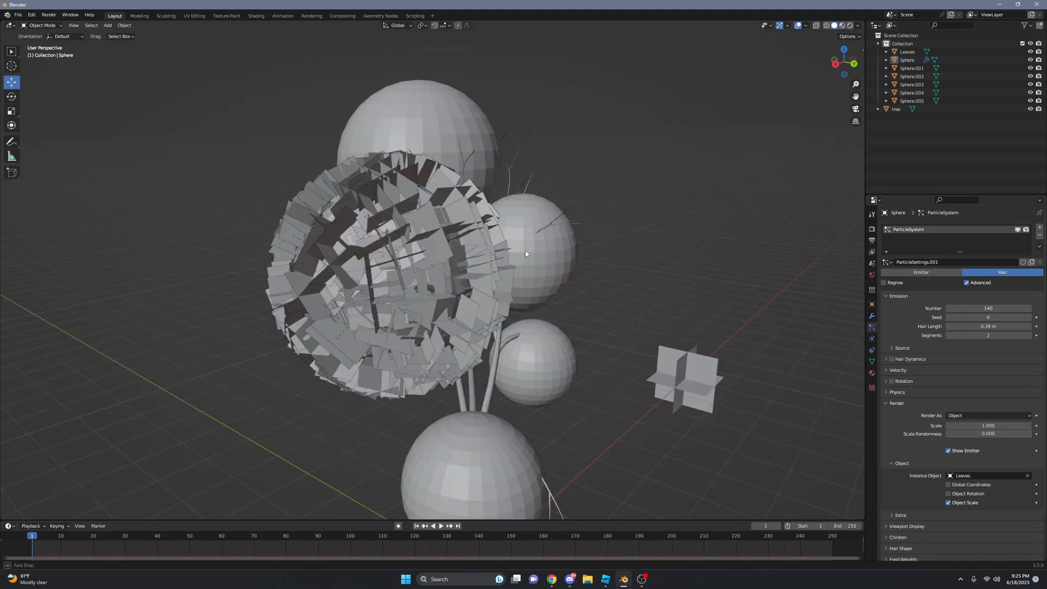
Step: Enlarge the leaf instances with size randomness and enable randomized rotation and phase
drag(525, 254, 485, 281)
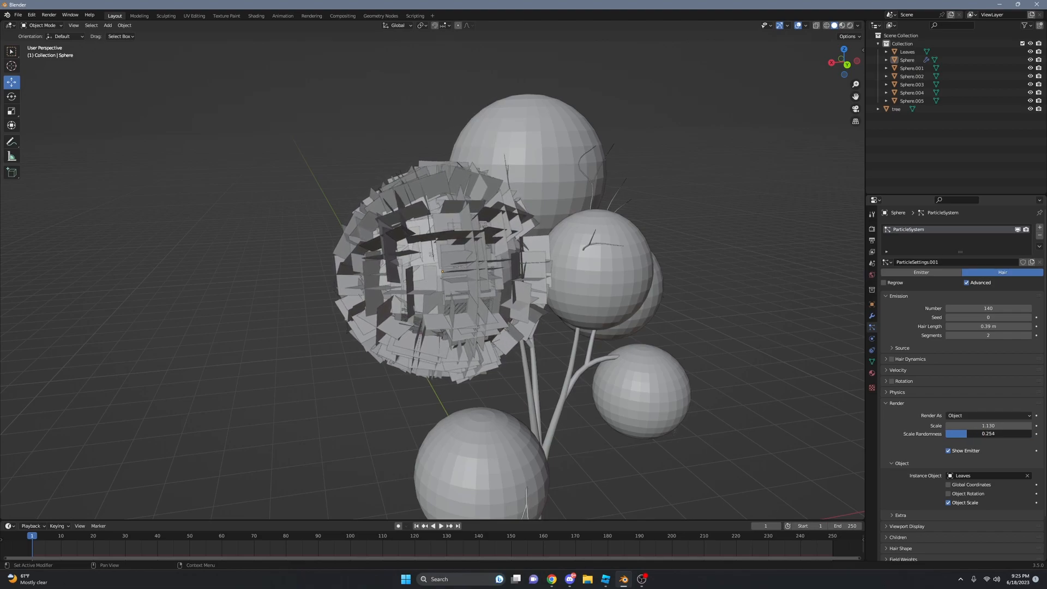
drag(974, 433, 988, 433)
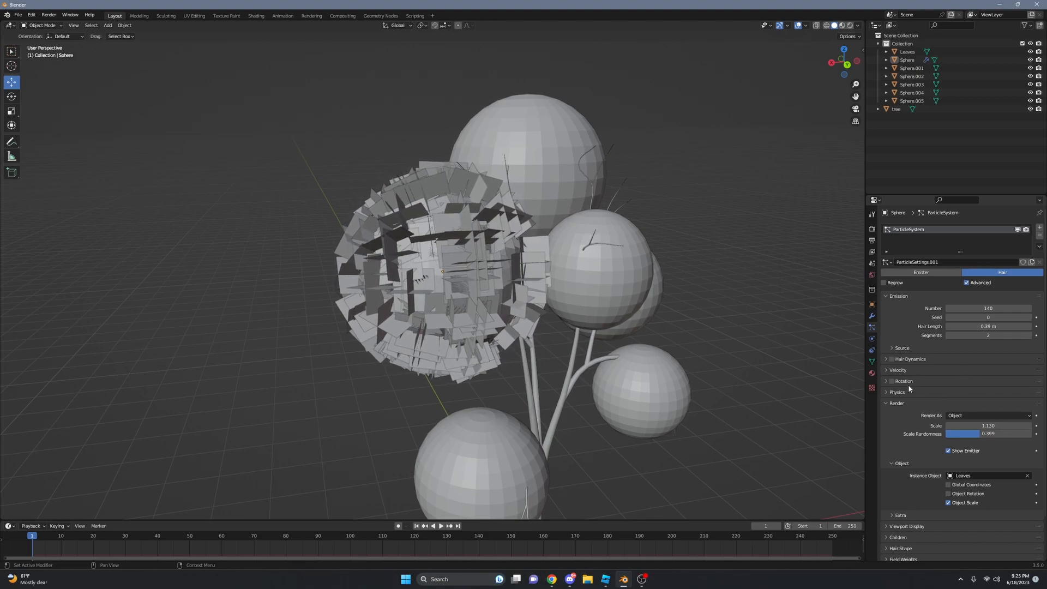
click(904, 380)
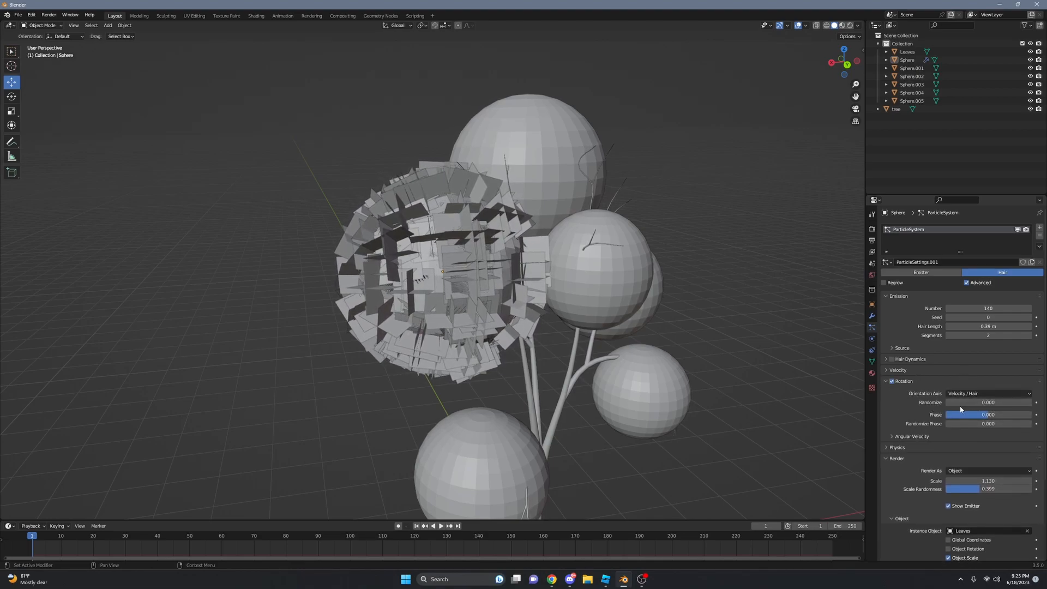
drag(968, 402, 991, 402)
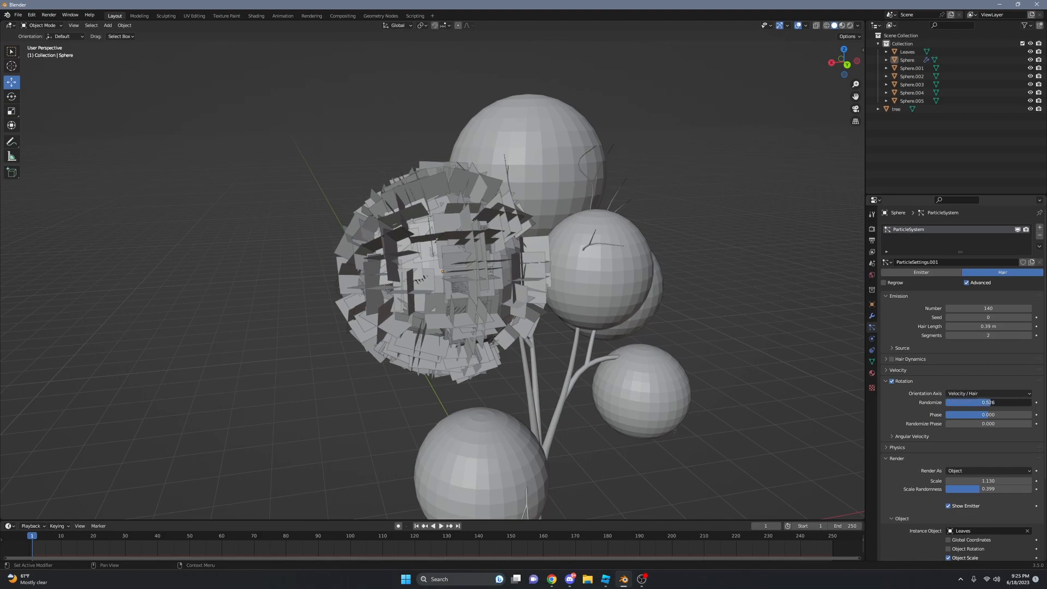
drag(975, 414, 1001, 414)
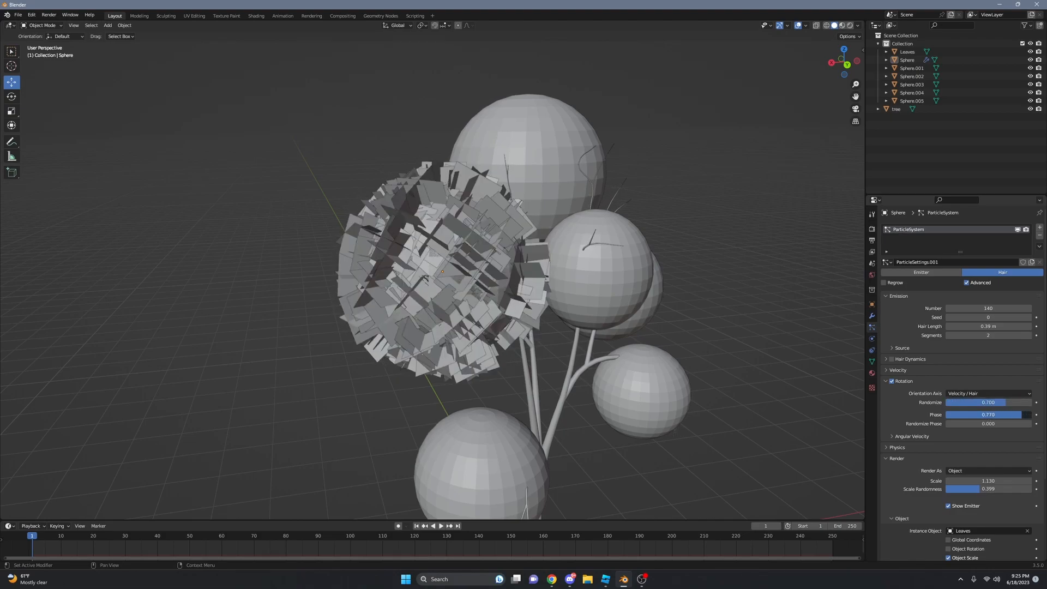
drag(968, 423, 994, 423)
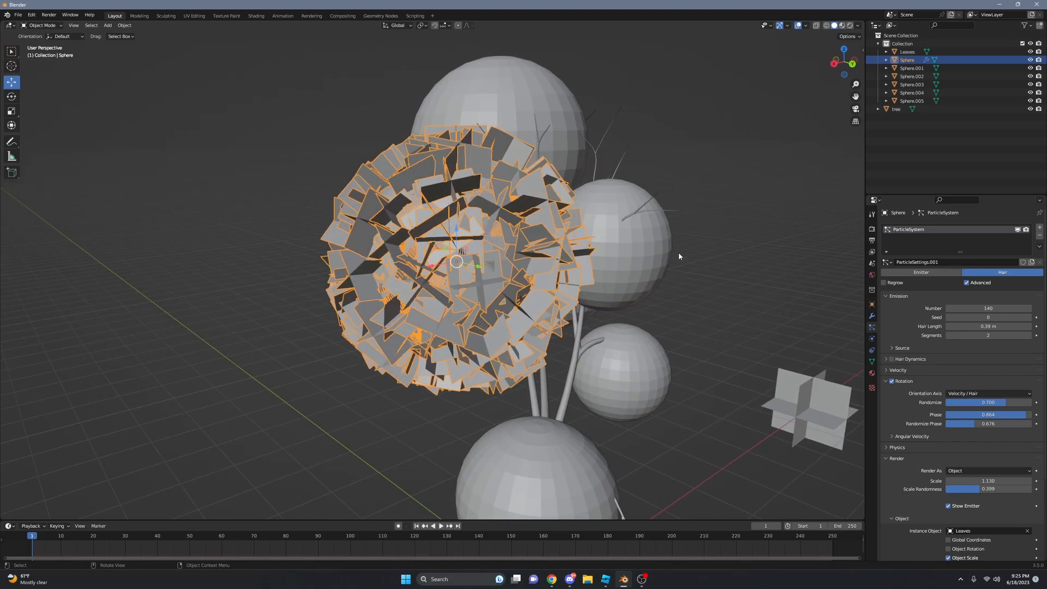
Step: Set the leaf count to 100, then zoom in and back out to inspect
key(s)
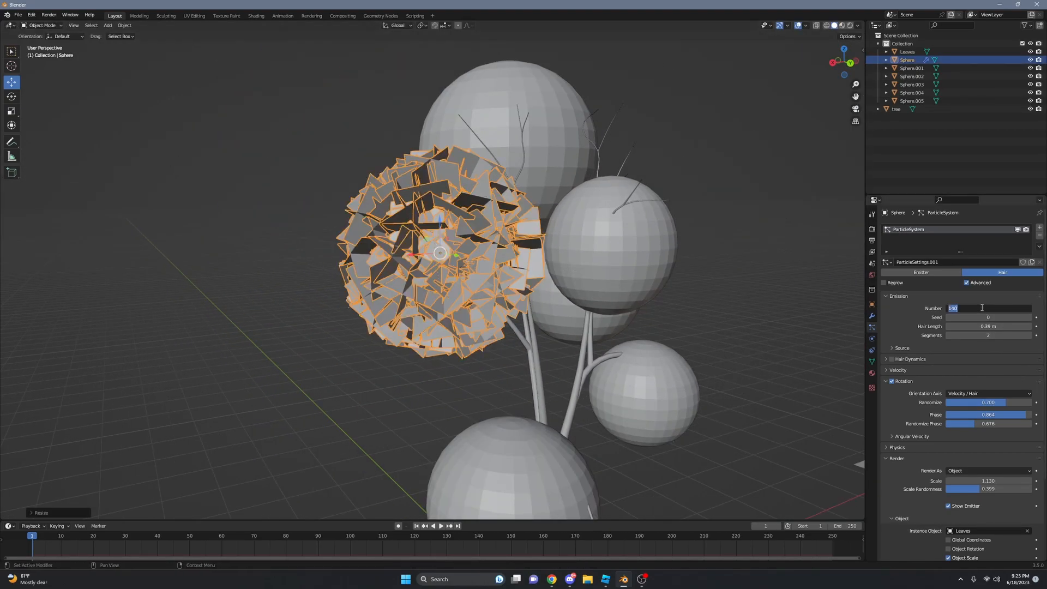
text(100)
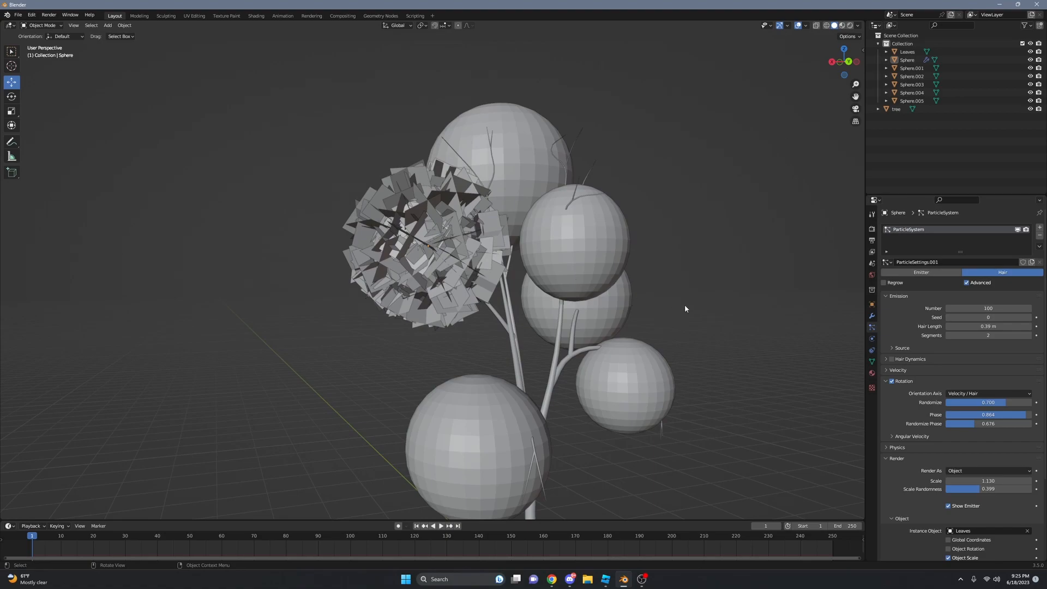
click(427, 247)
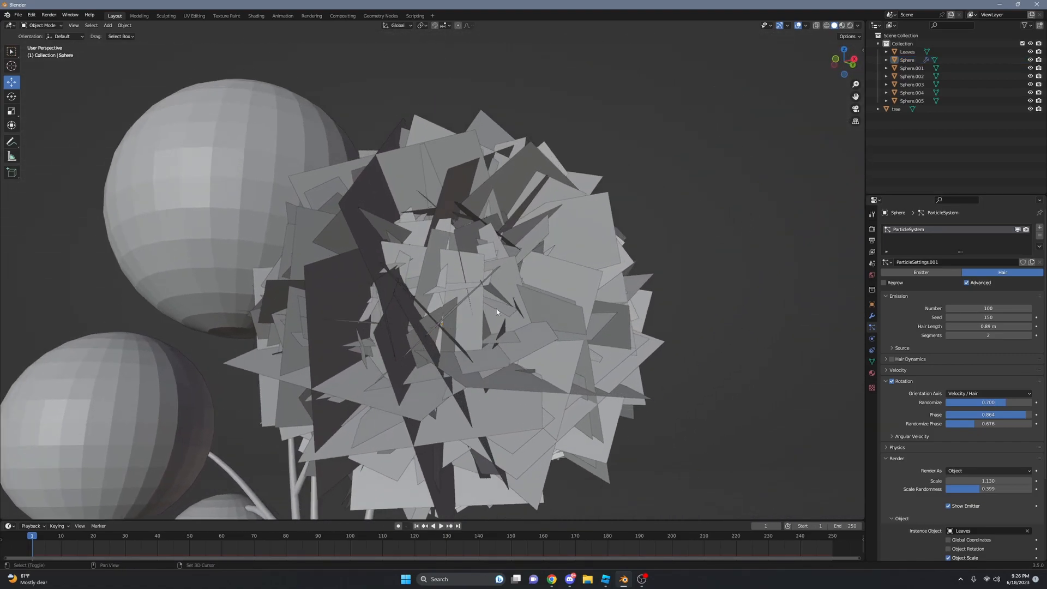
drag(496, 311, 541, 286)
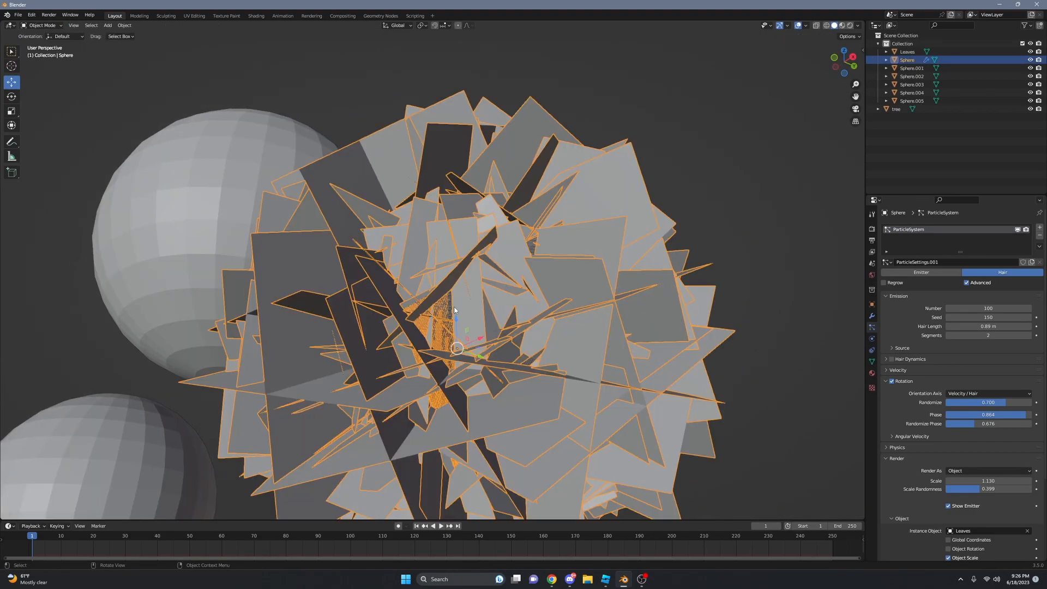
drag(454, 307, 615, 304)
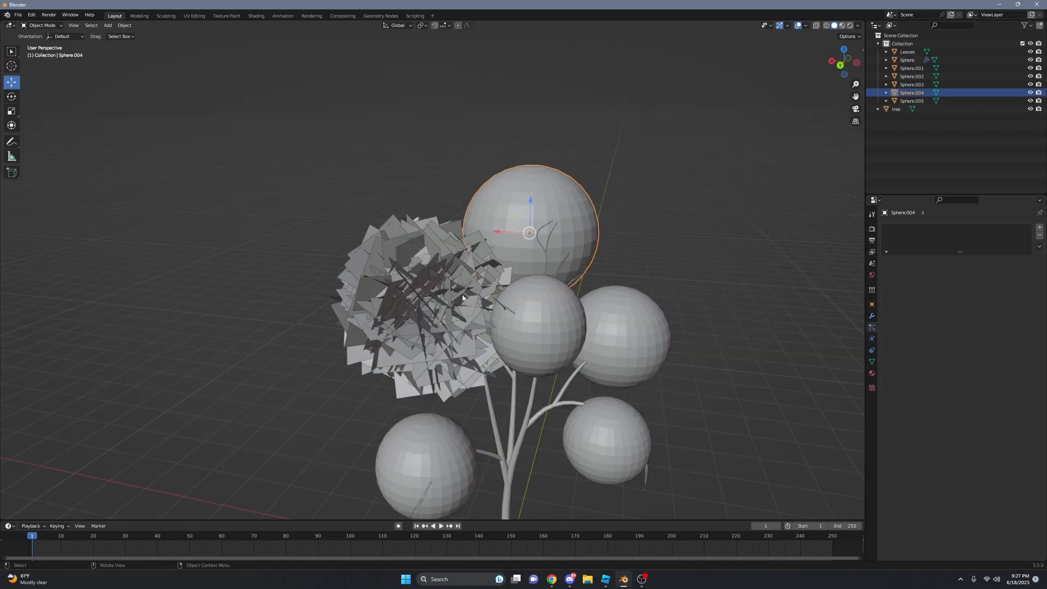
Step: Select the other spheres with the leafy sphere active and copy its particle system to them
click(906, 60)
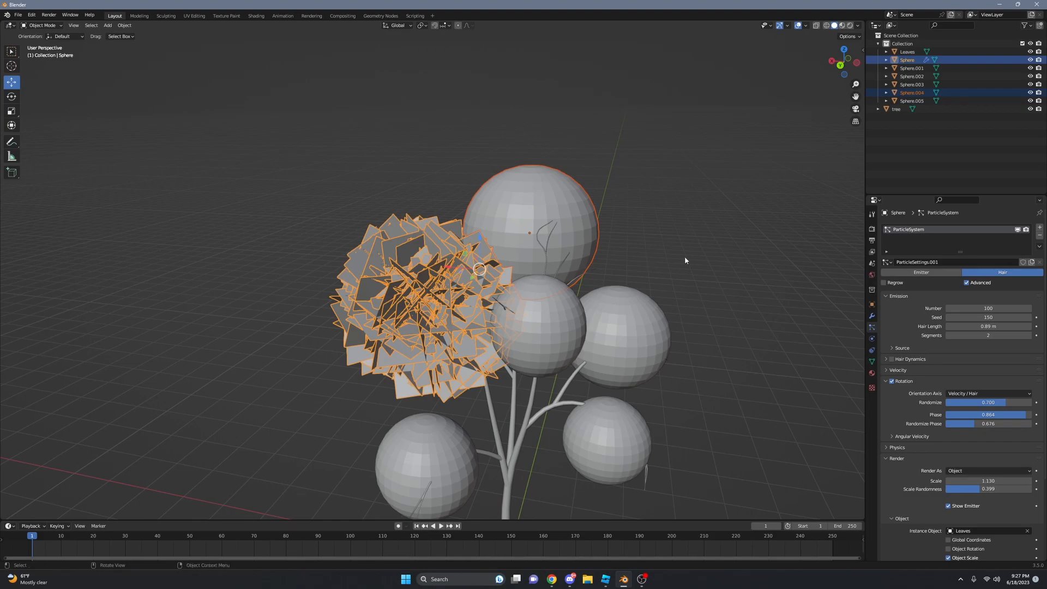
mouse_move(643, 227)
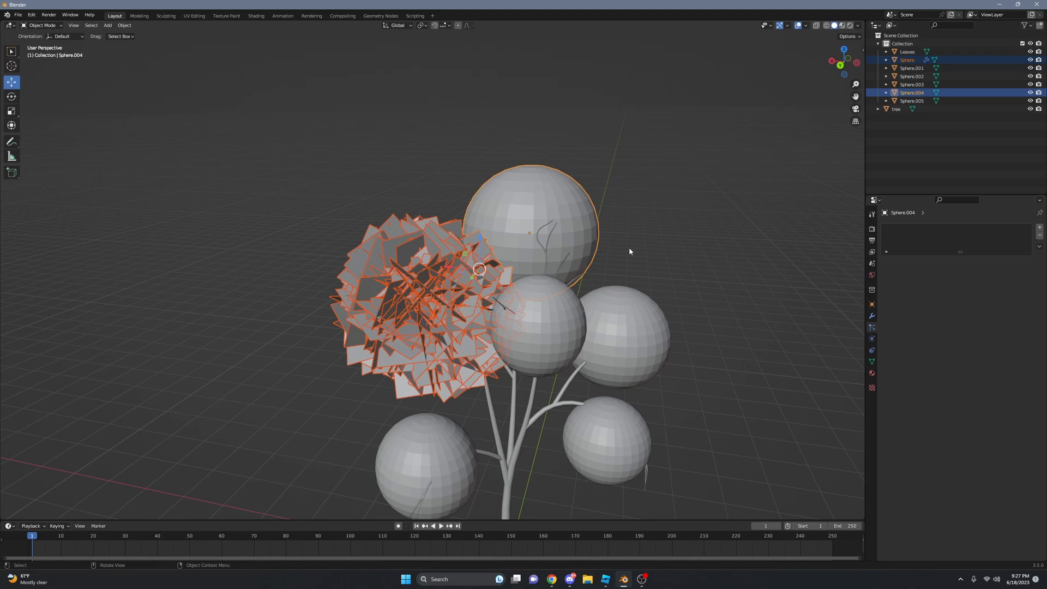
click(629, 252)
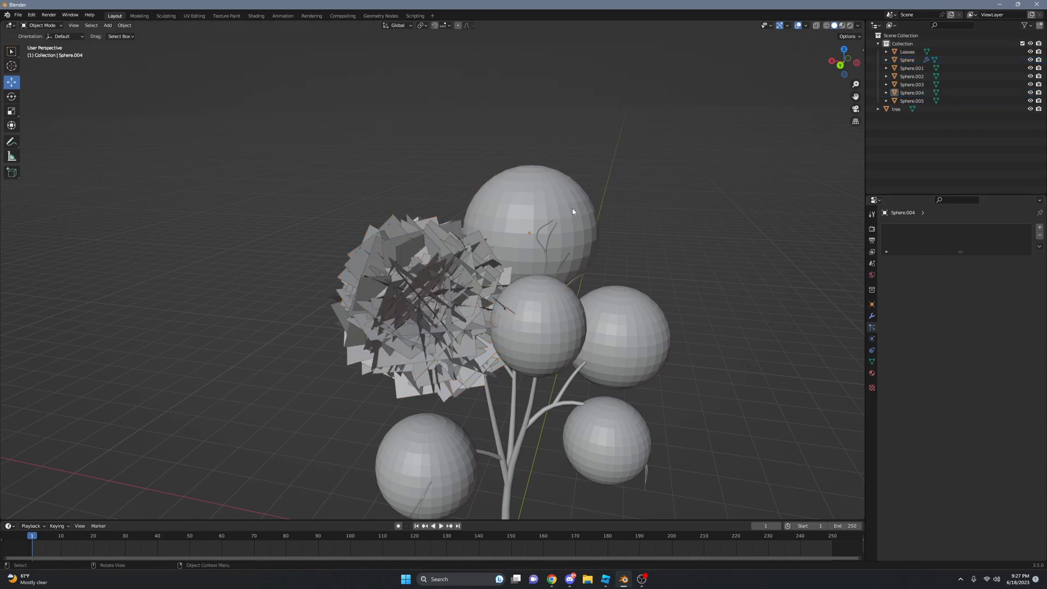
click(906, 59)
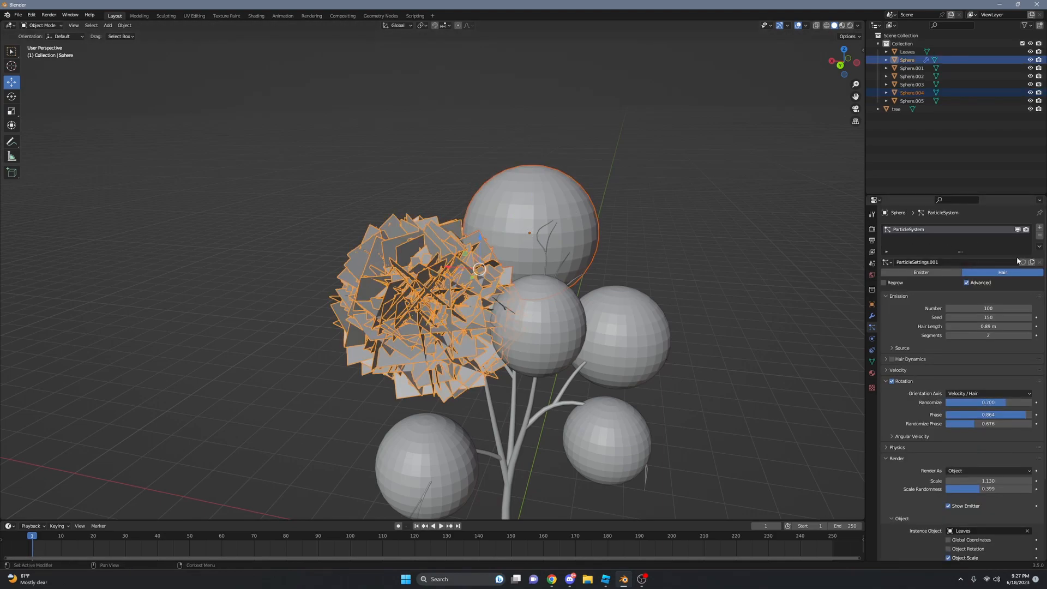
click(1038, 248)
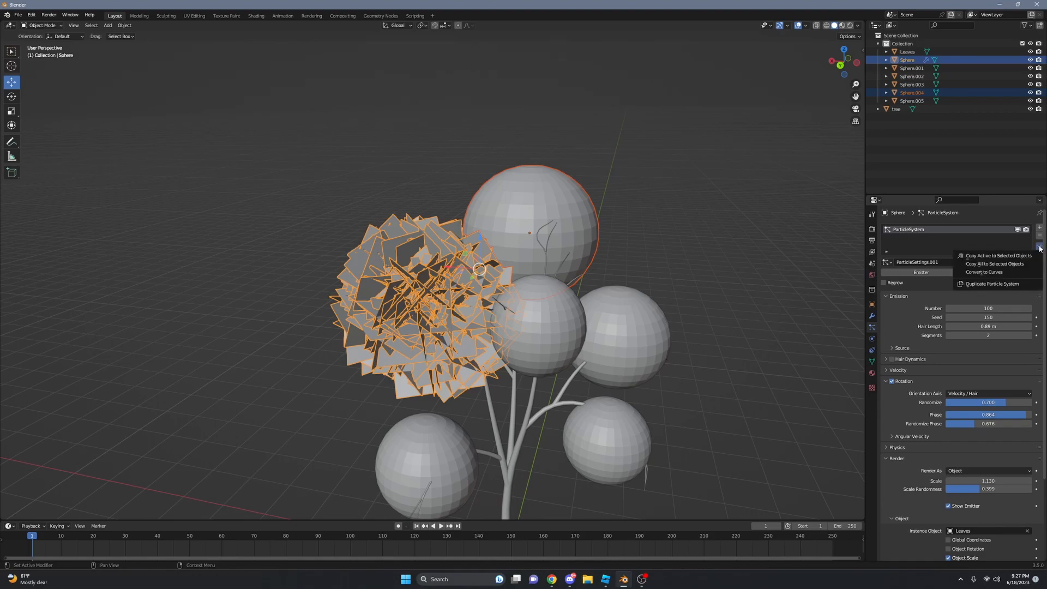
mouse_move(997, 255)
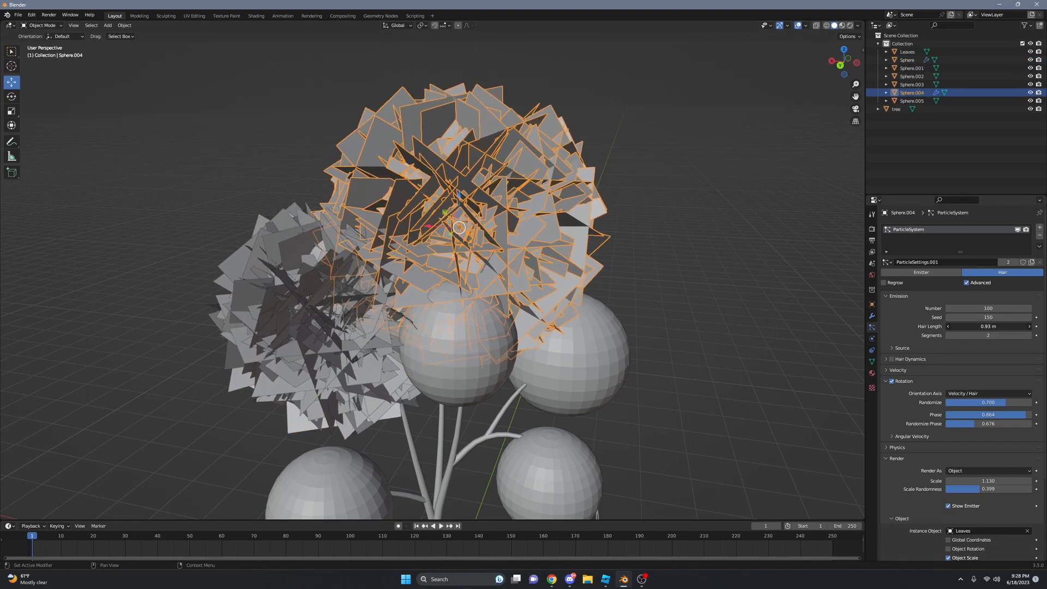
click(987, 317)
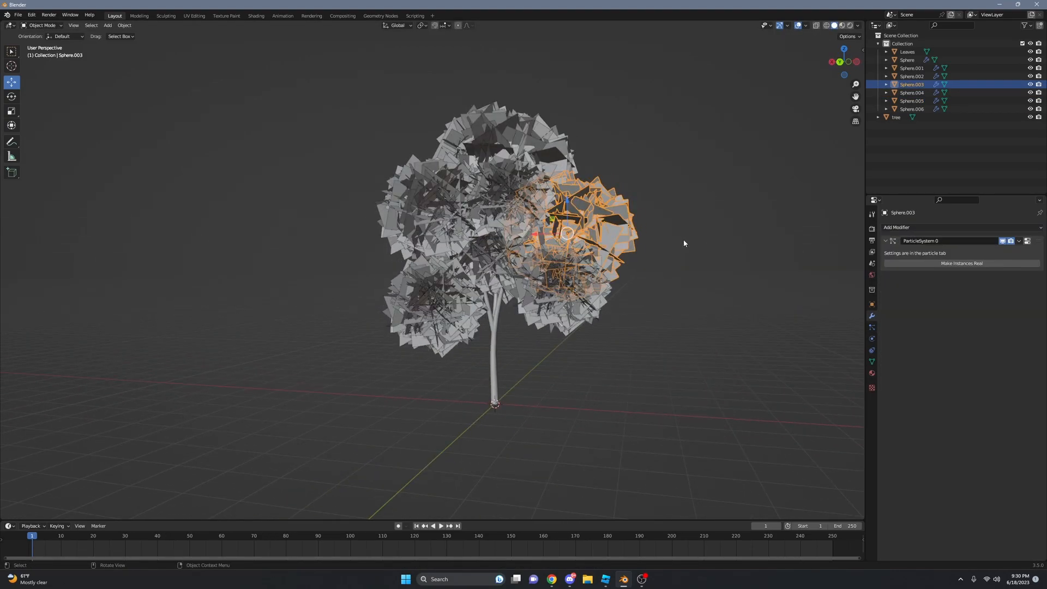
Step: Make the leaf instances real, then make them single-user objects with their own data
drag(683, 243, 667, 247)
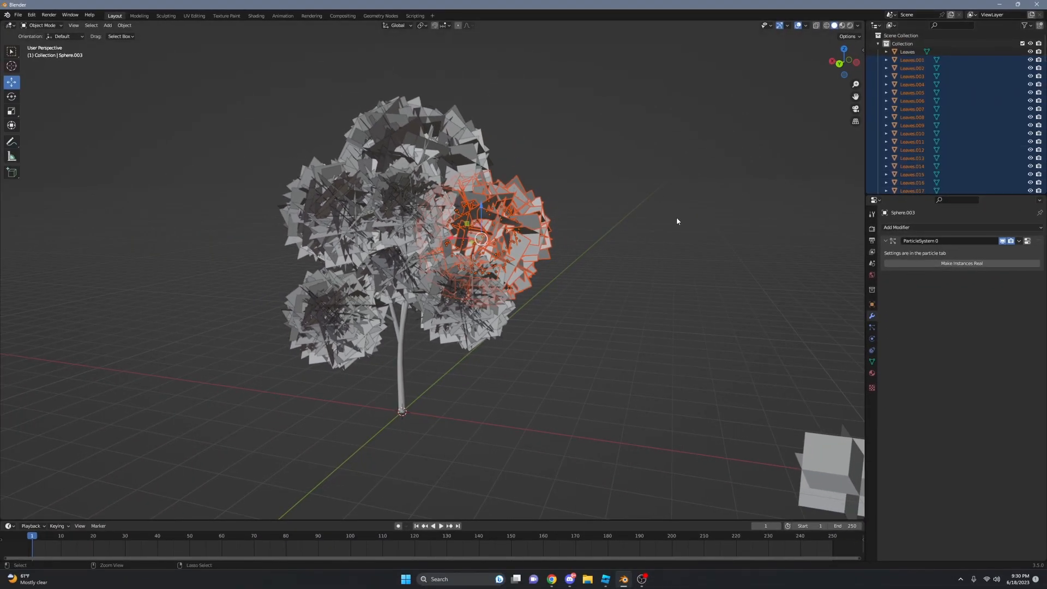
click(912, 175)
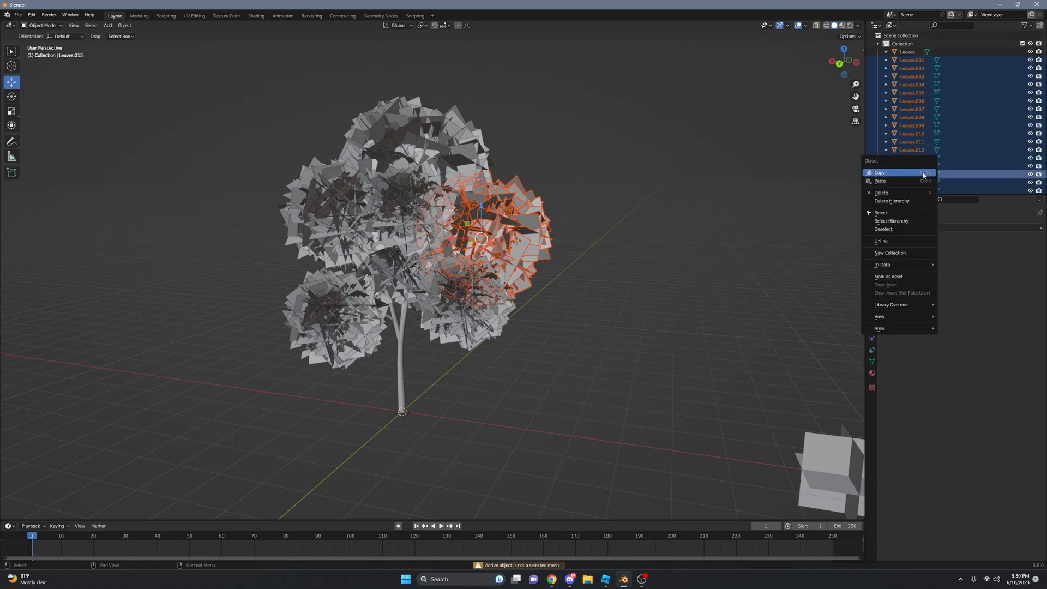
click(124, 26)
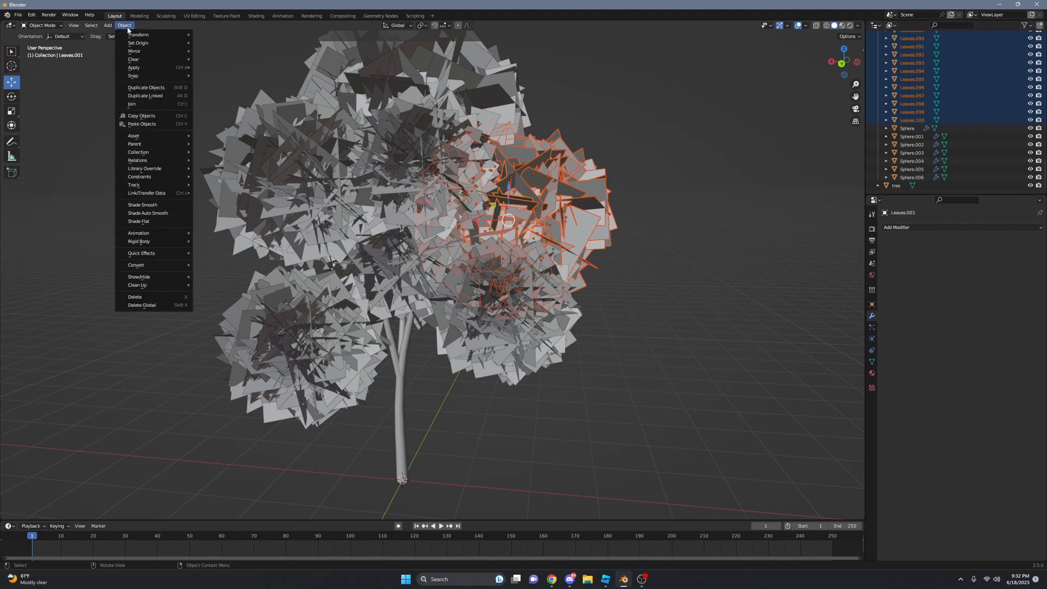
mouse_move(137, 160)
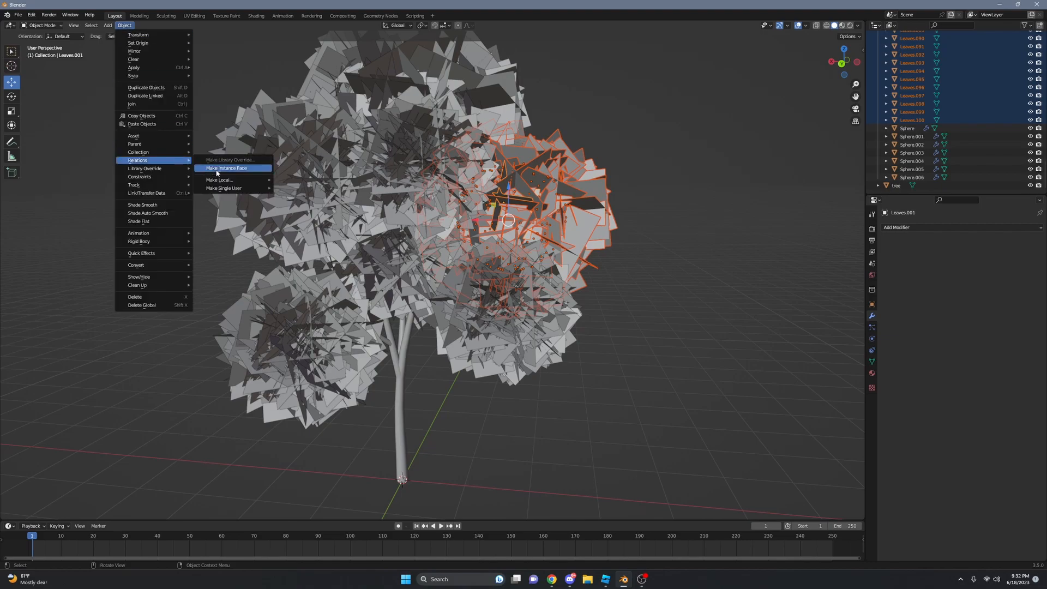
mouse_move(223, 187)
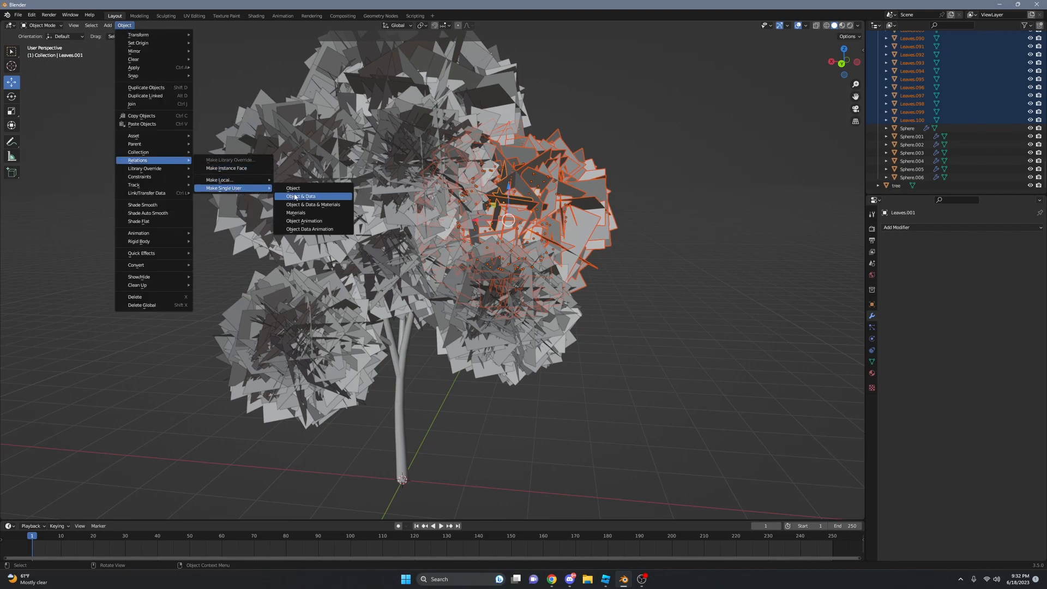
click(301, 196)
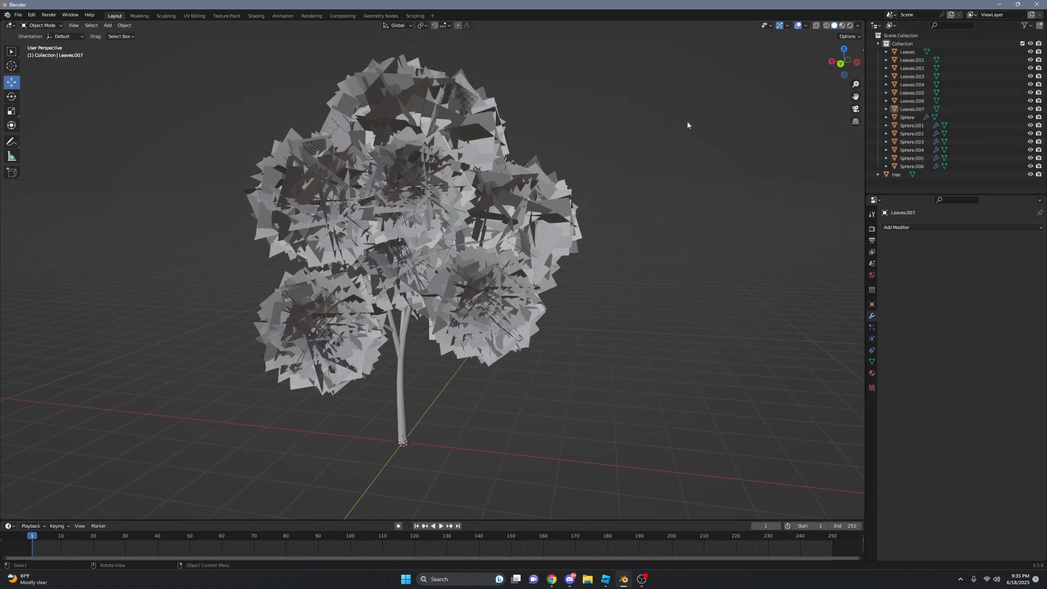
Step: Join the leaves, add a Data Transfer modifier copying custom normals from Sphere.007, and hide the spheres
click(913, 110)
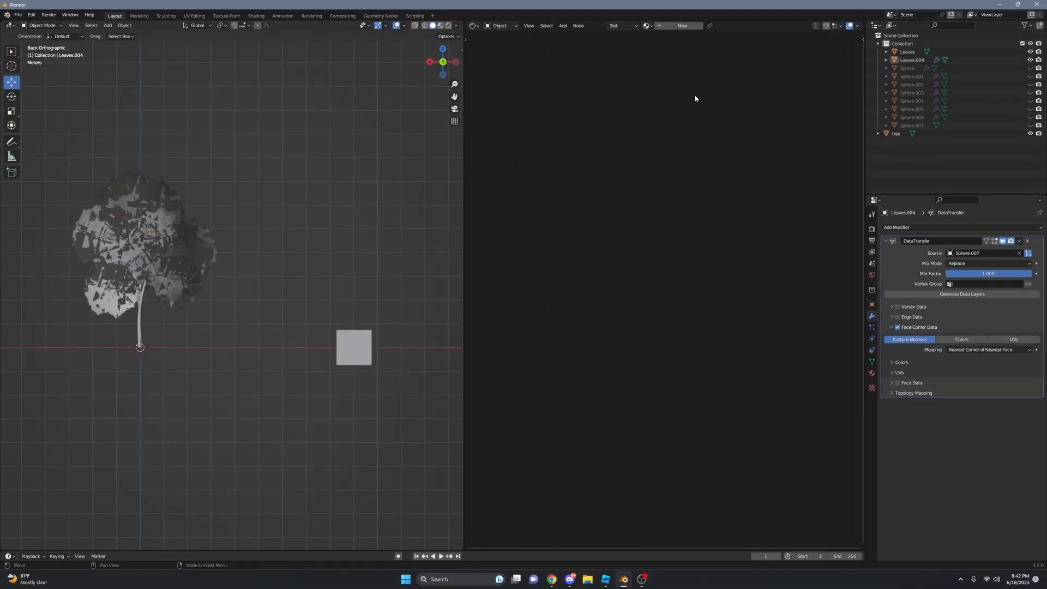
Step: Create a new leaf material with Image Texture and RGB nodes, wiring image alpha to Alpha
click(150, 232)
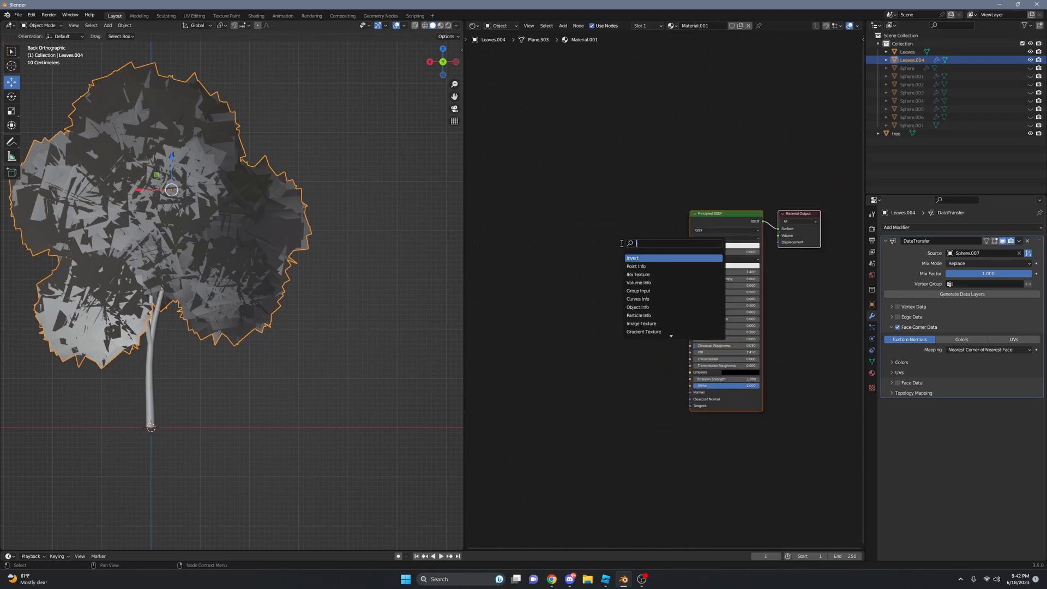
click(641, 323)
text(AAA)
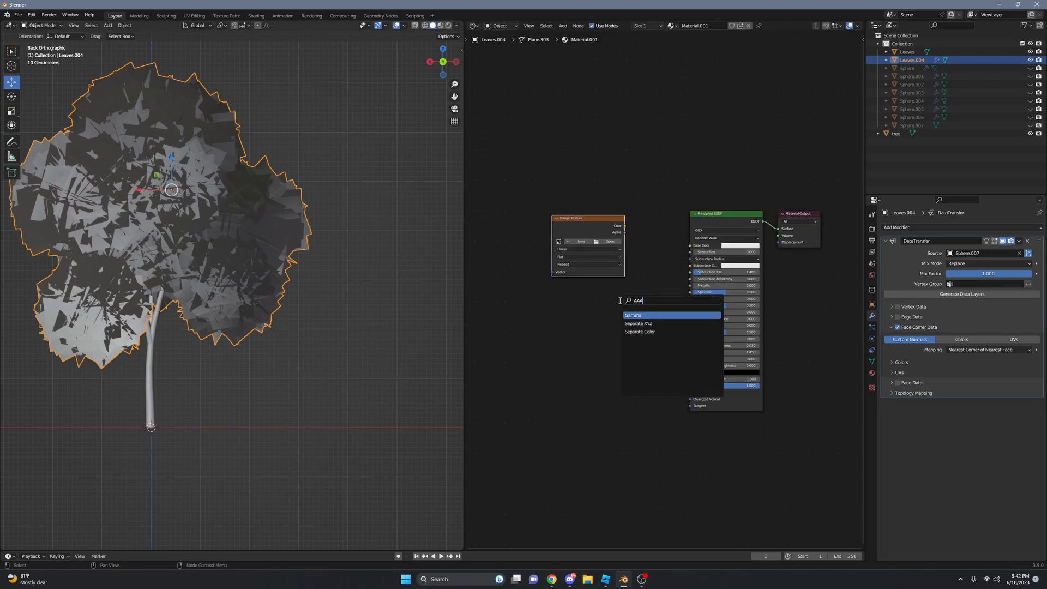
text(color)
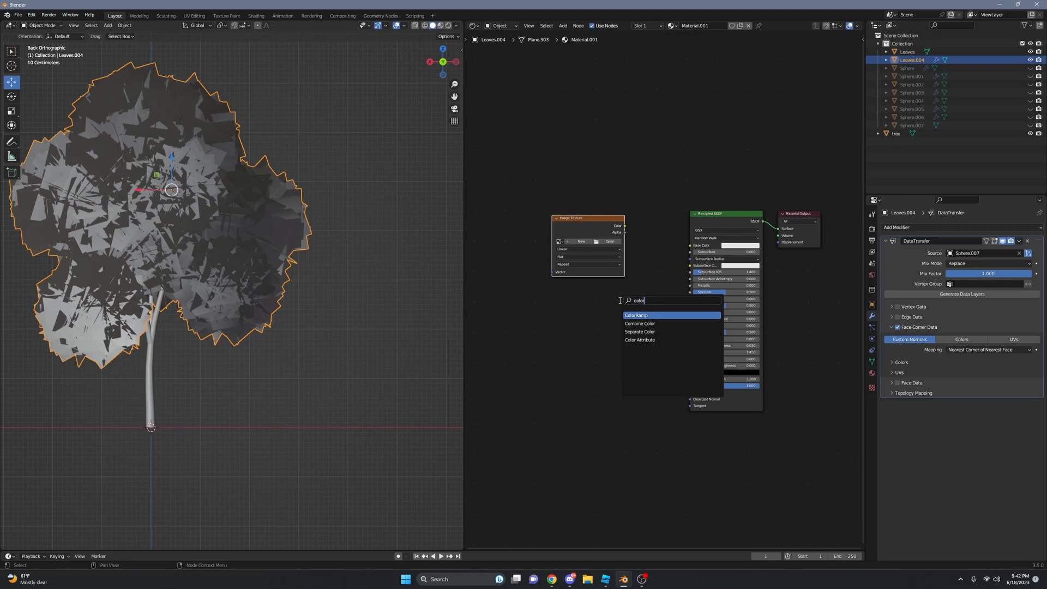
click(635, 315)
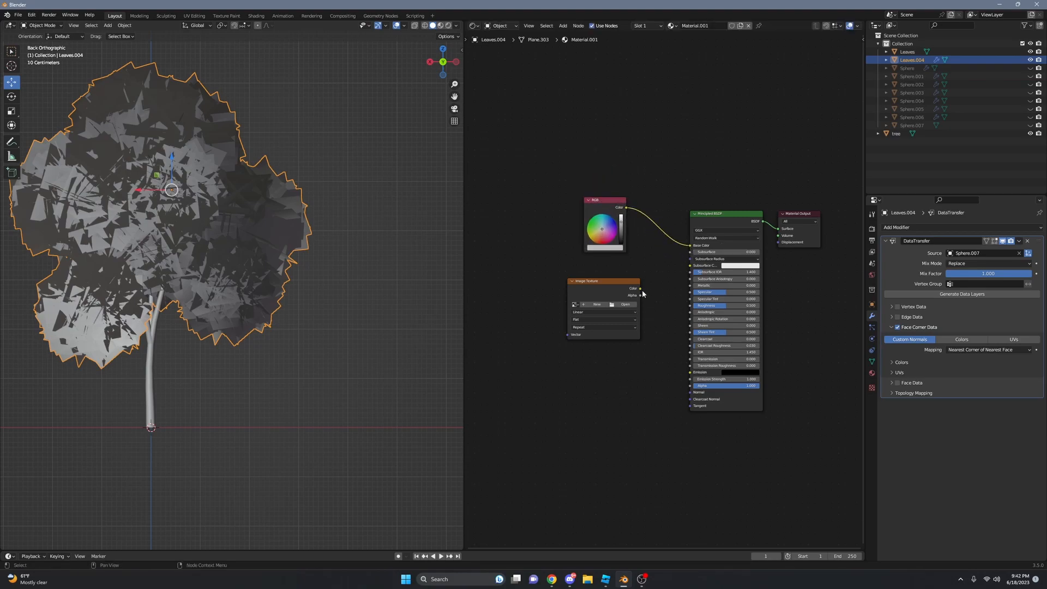
drag(639, 288, 687, 385)
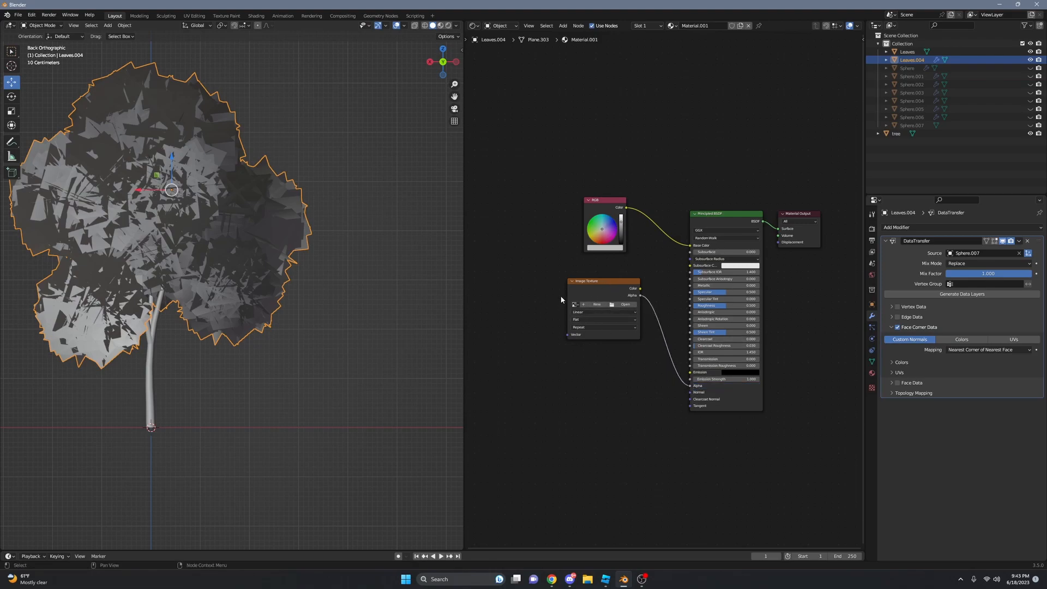
mouse_move(634, 250)
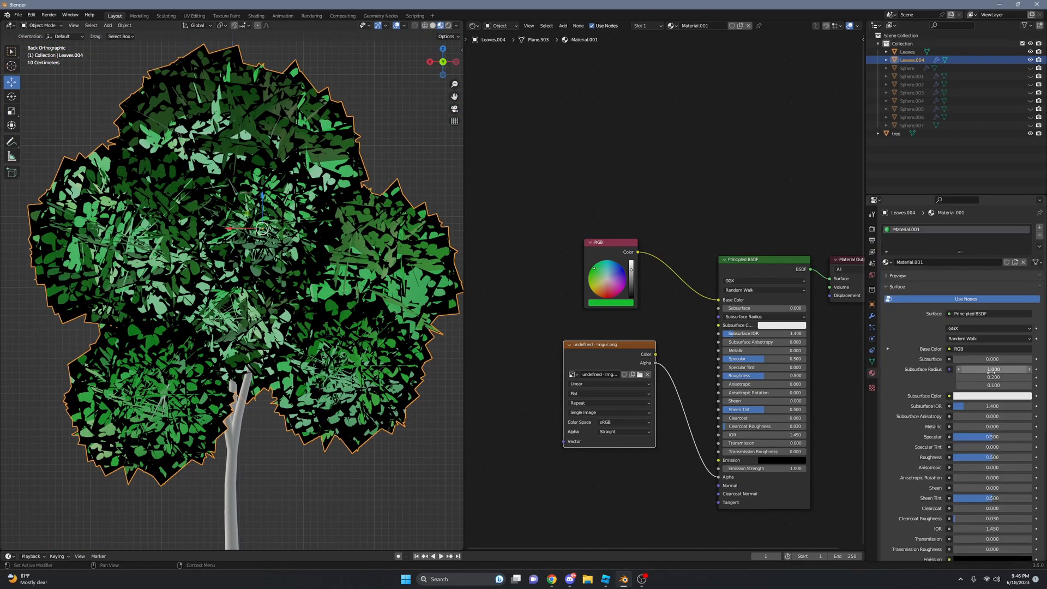
Step: Set the leaf material's Blend Mode to Alpha Clip
scroll(down, 3)
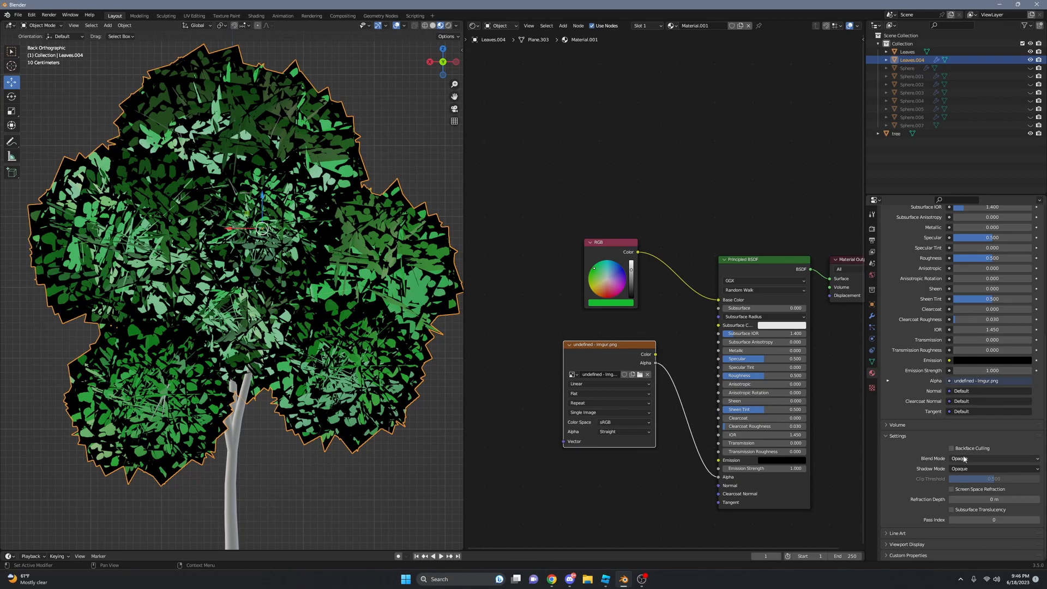
click(994, 457)
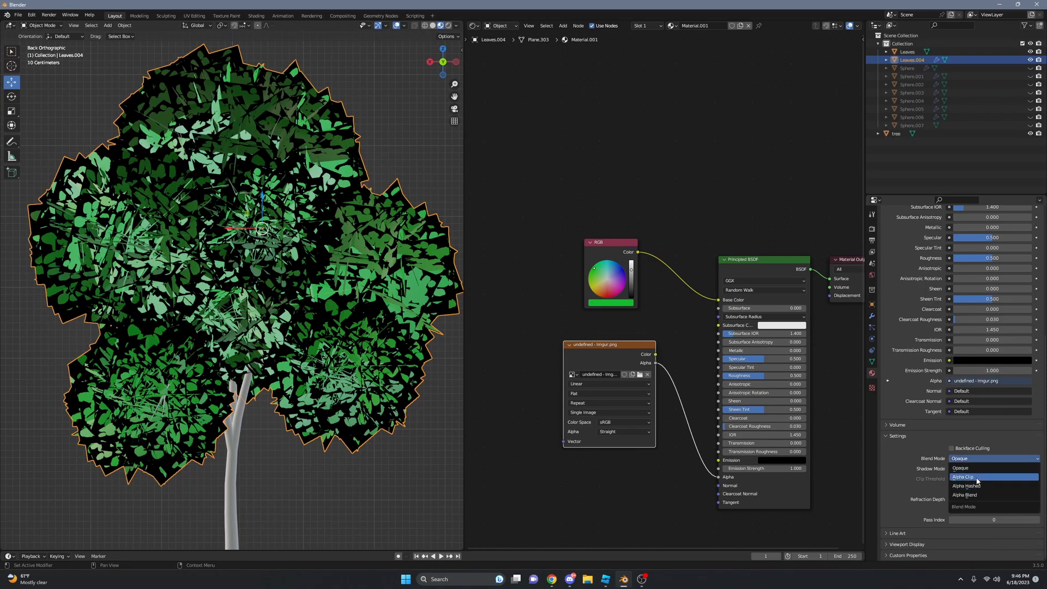
click(962, 477)
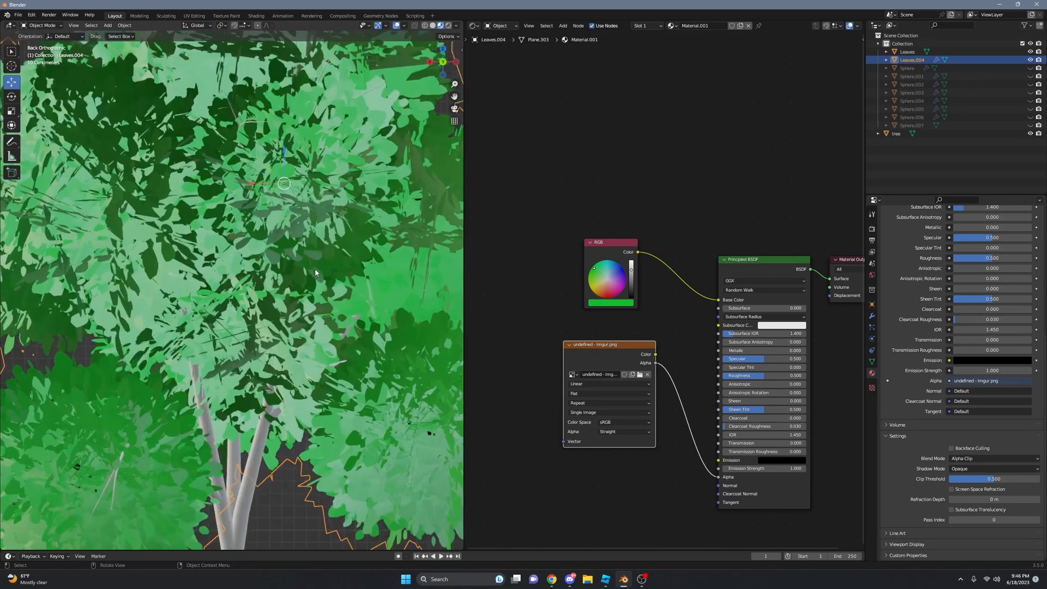
click(193, 15)
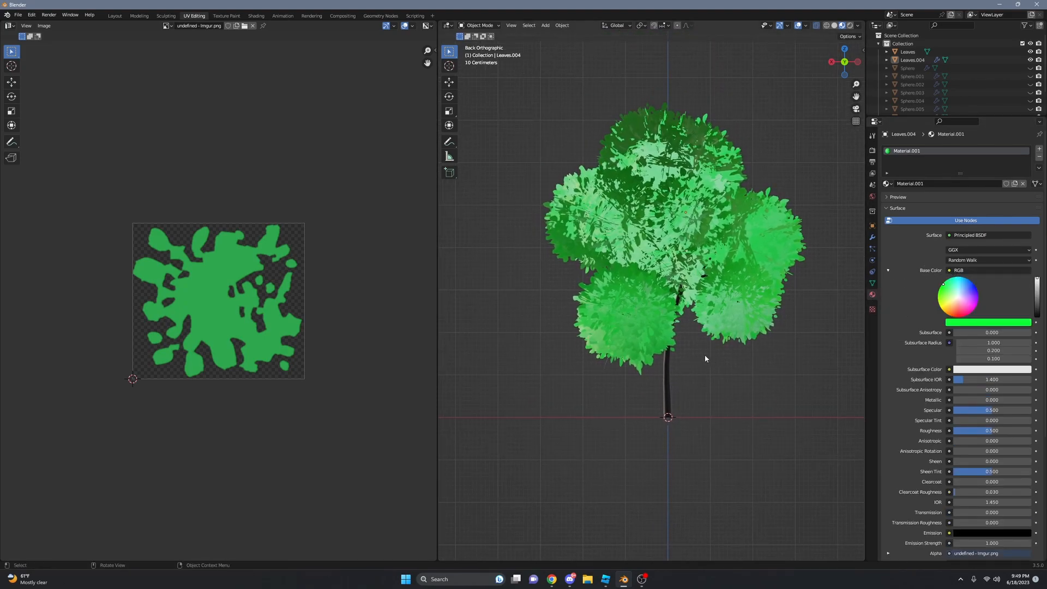
Step: Select the trunk and browse for an image texture for its base colour
click(967, 270)
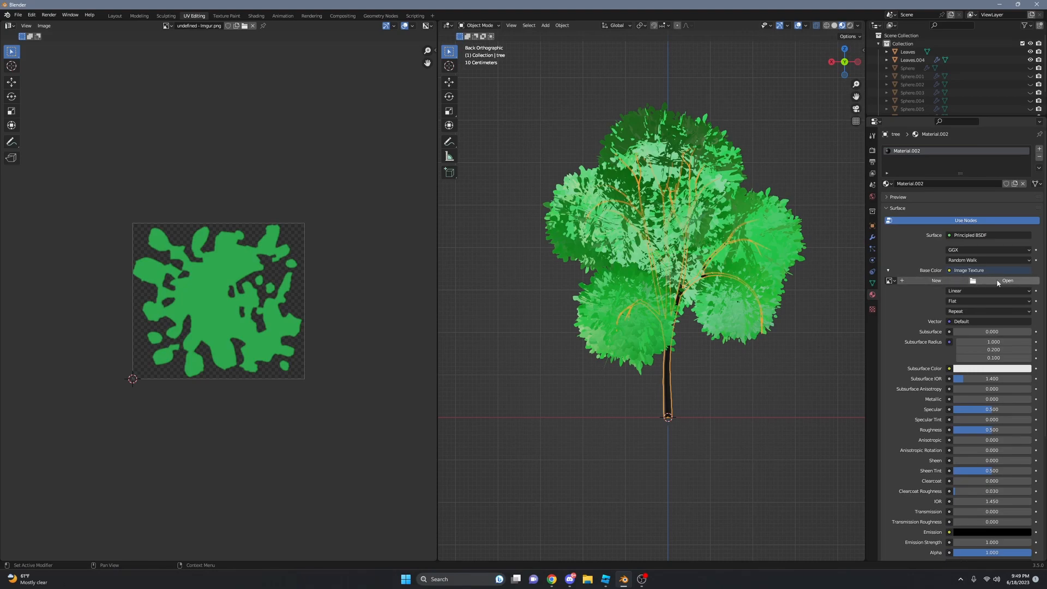
click(1006, 280)
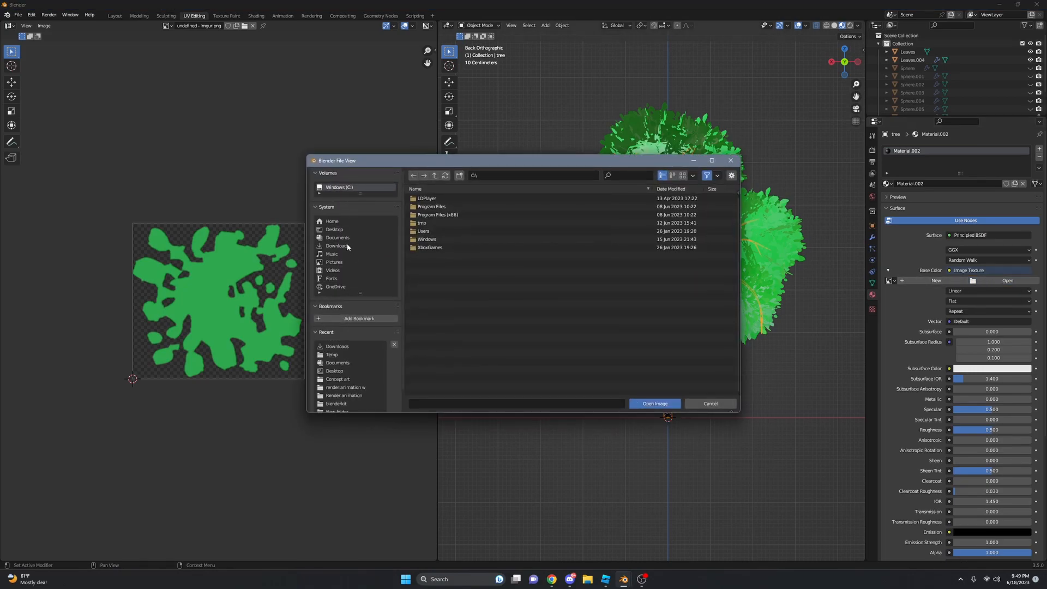